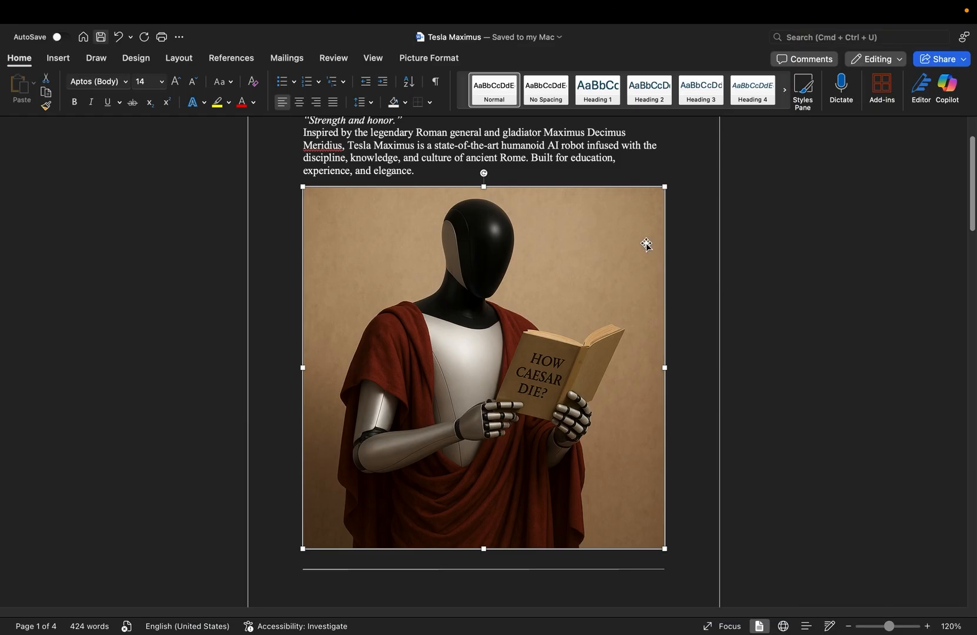
# - Review the earlier answer, highlighting the Cultural Cognition Engine and Apicius cookbook bullets
pyautogui.scroll(-3)
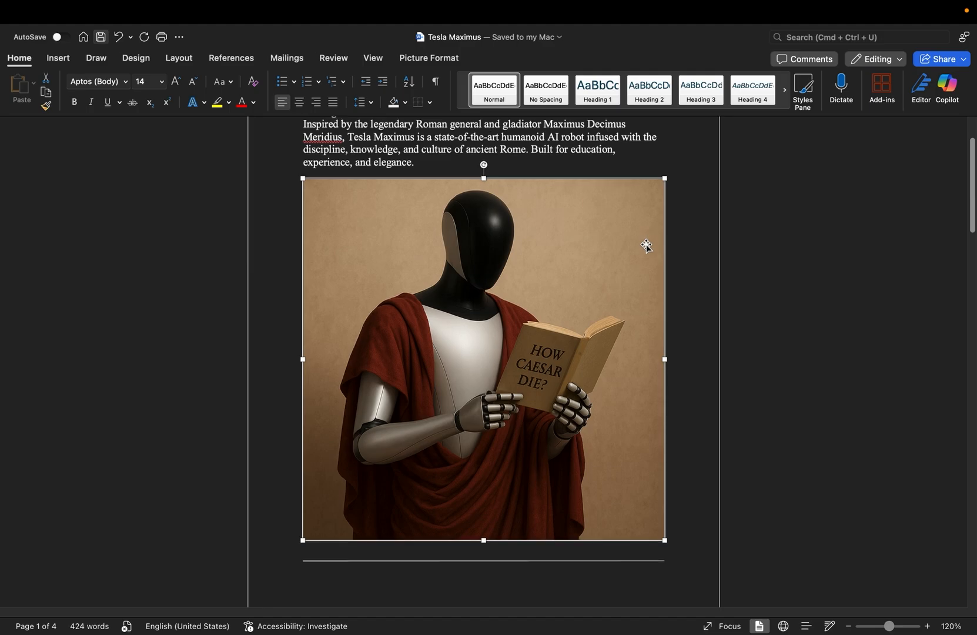
pyautogui.scroll(-3)
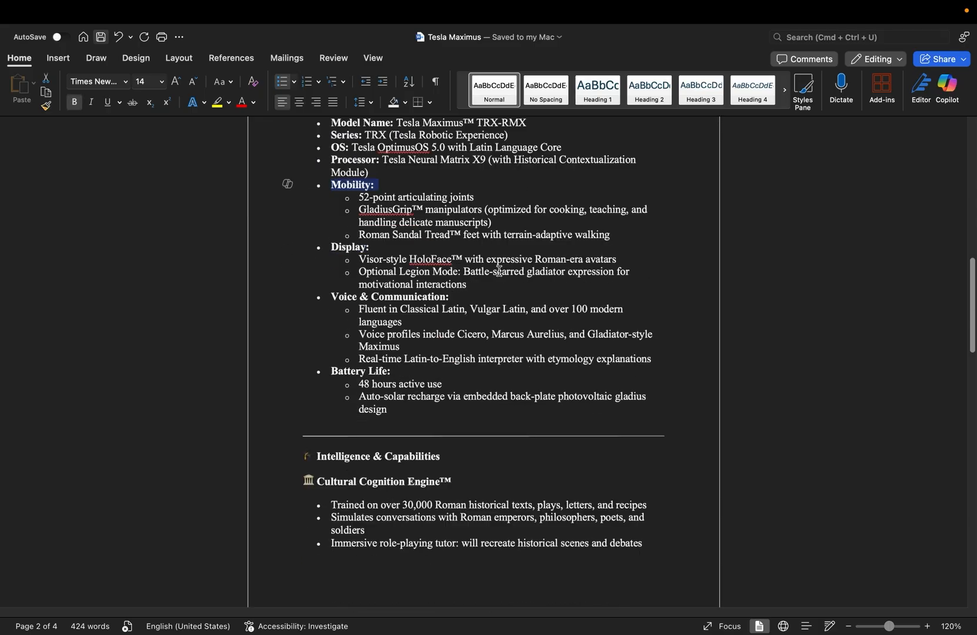
pyautogui.scroll(-3)
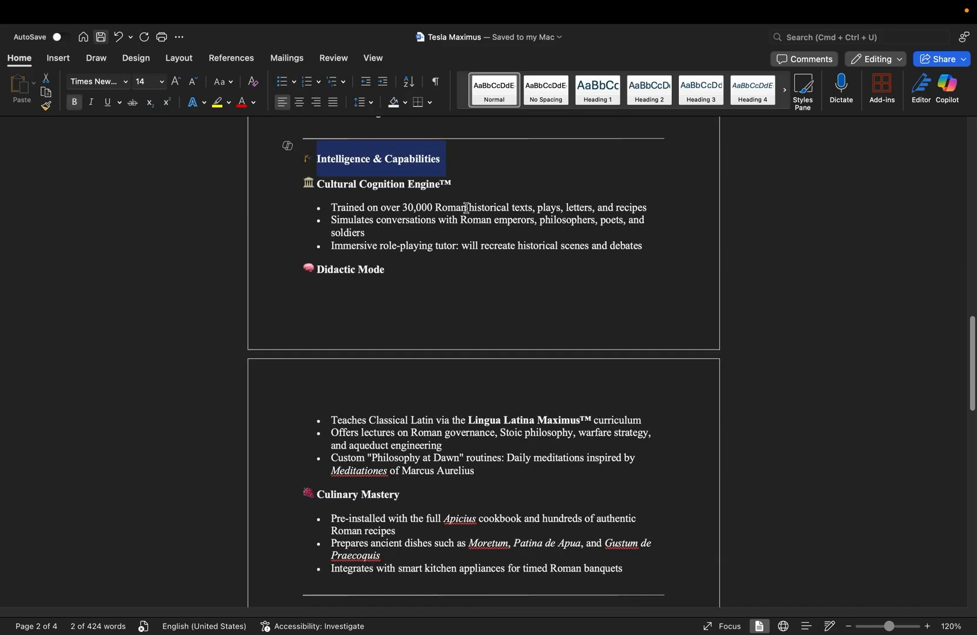
pyautogui.moveTo(330, 207); pyautogui.dragTo(416, 207)
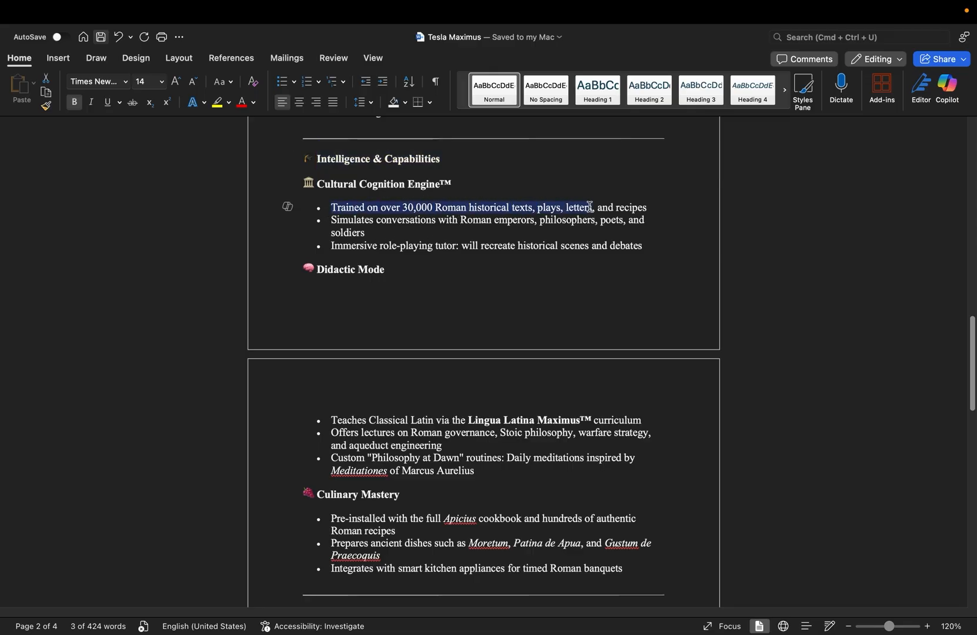
pyautogui.scroll(-3)
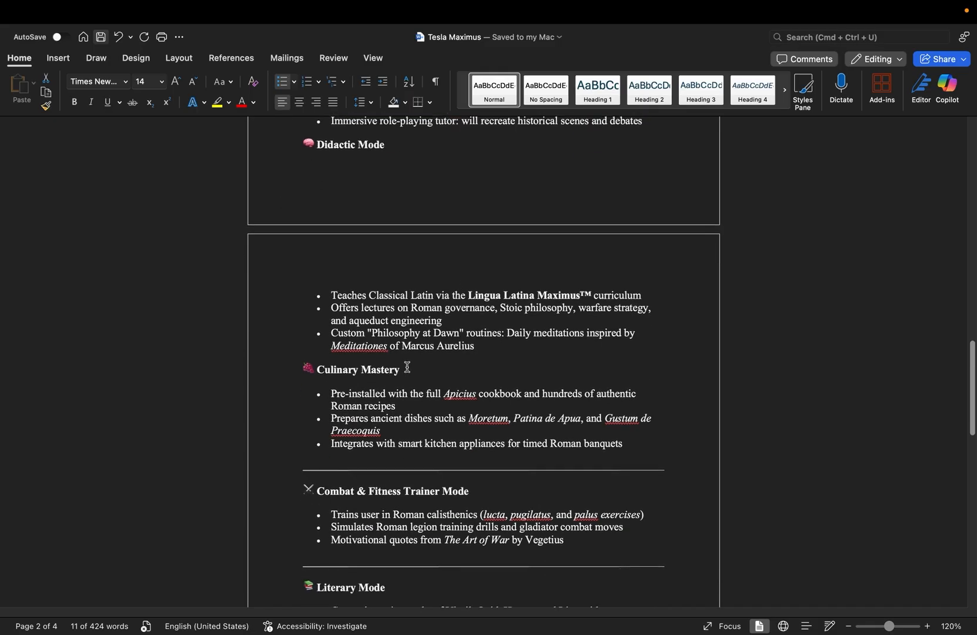
pyautogui.moveTo(331, 393); pyautogui.dragTo(395, 406)
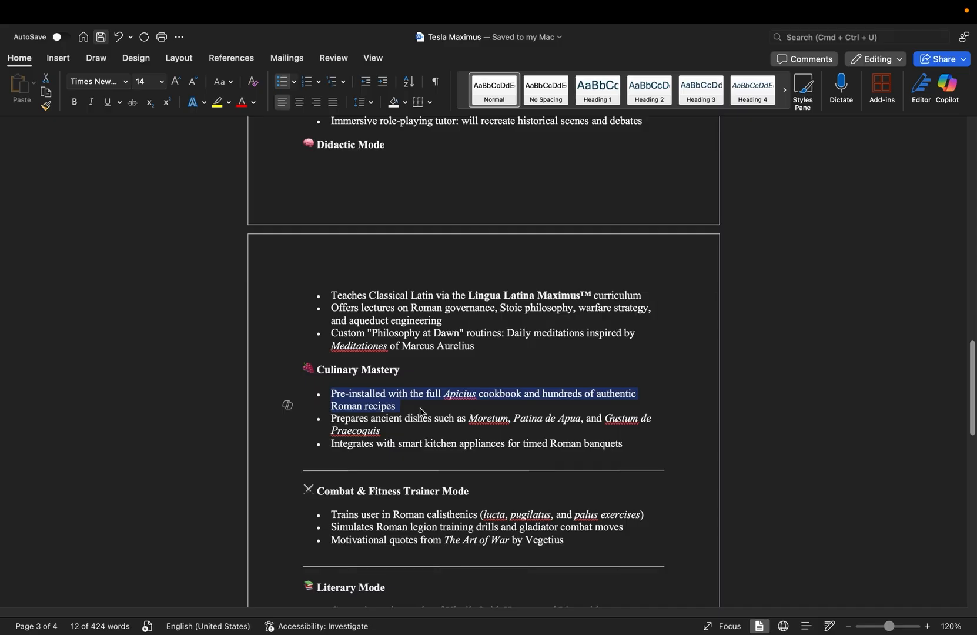
pyautogui.scroll(-3)
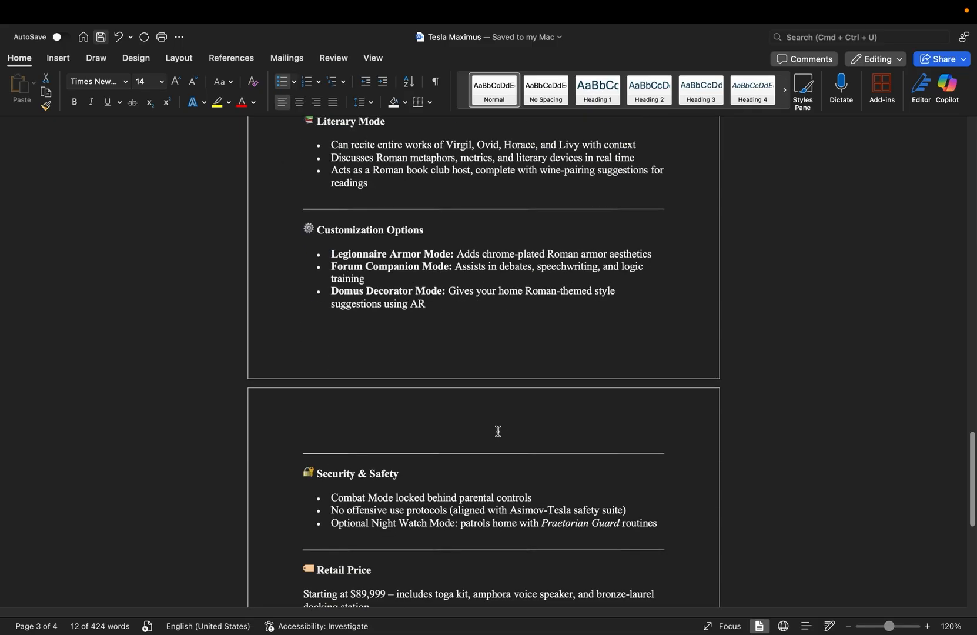
pyautogui.scroll(-3)
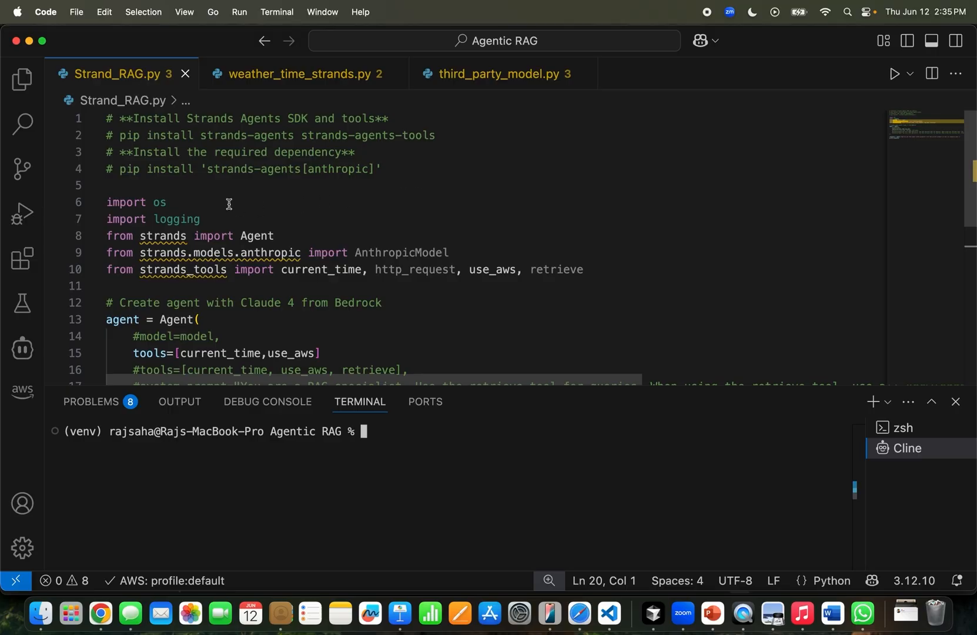
# - Review Strand_RAG.py's imports and the agent's tools list with current_time and use_aws
pyautogui.doubleClick(159, 203)
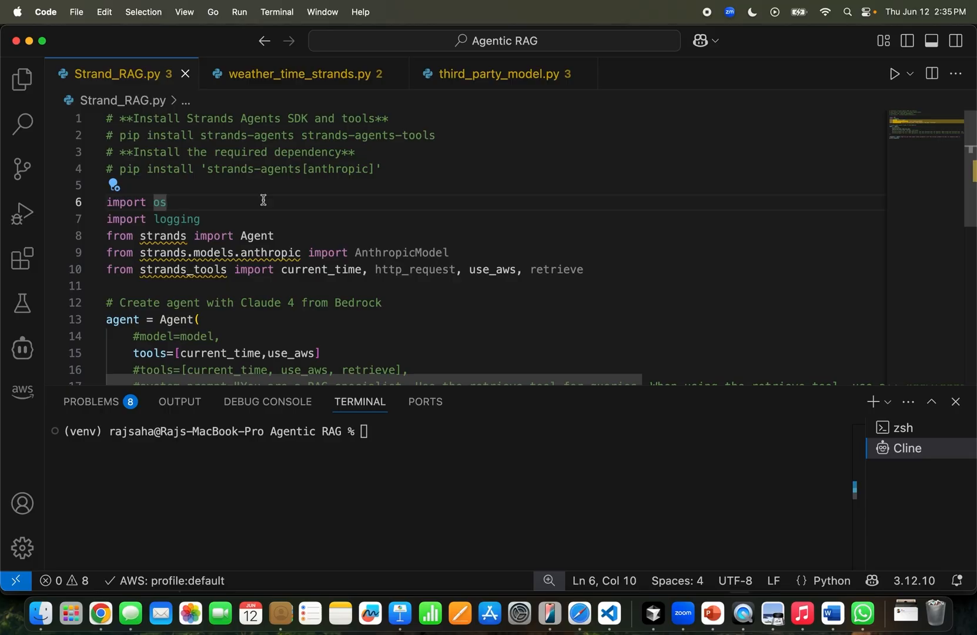
pyautogui.moveTo(445, 136)
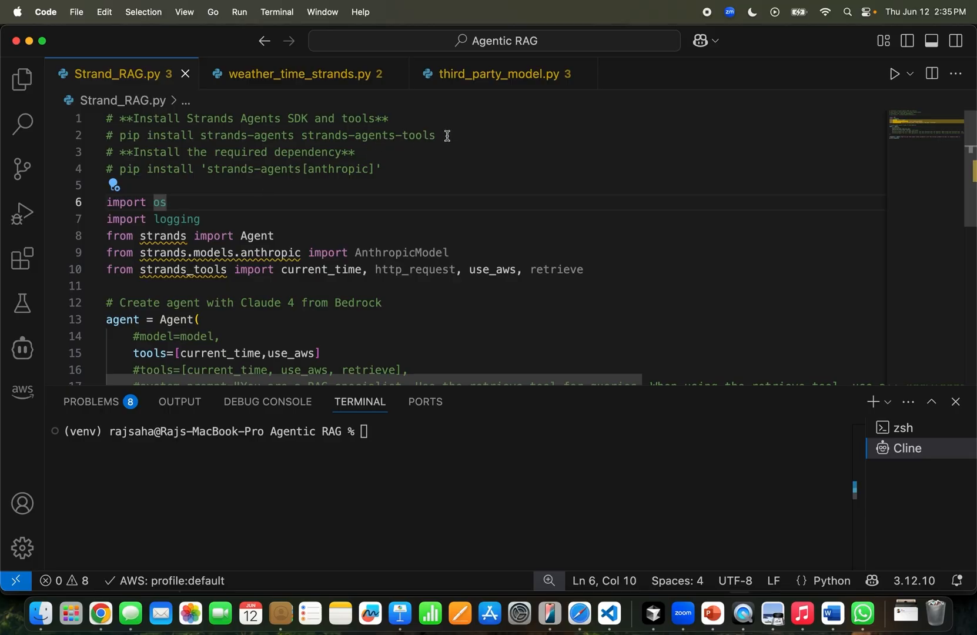
pyautogui.moveTo(402, 147)
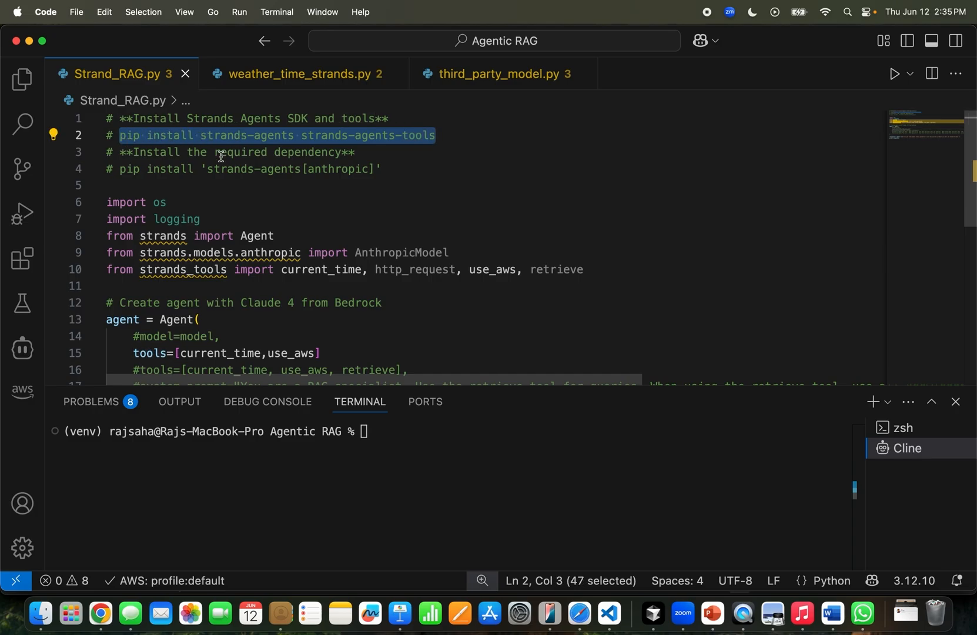
pyautogui.moveTo(410, 209)
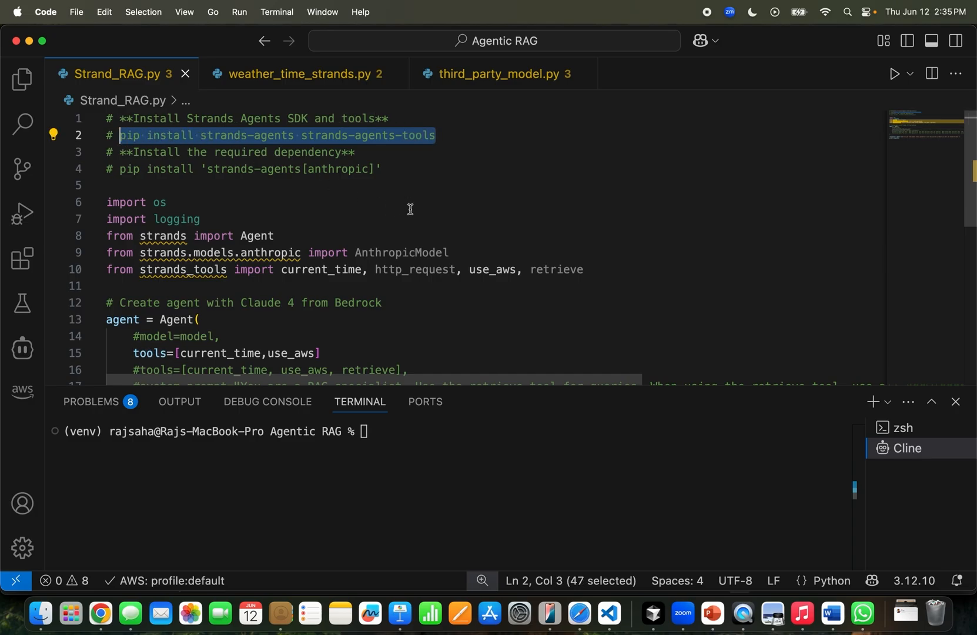
pyautogui.scroll(-3)
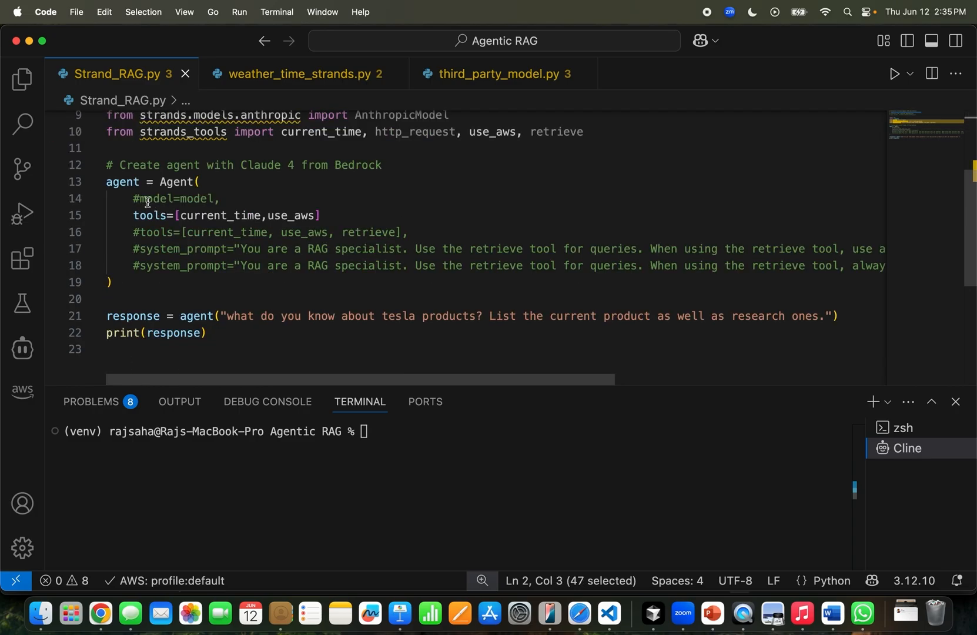
pyautogui.doubleClick(174, 199)
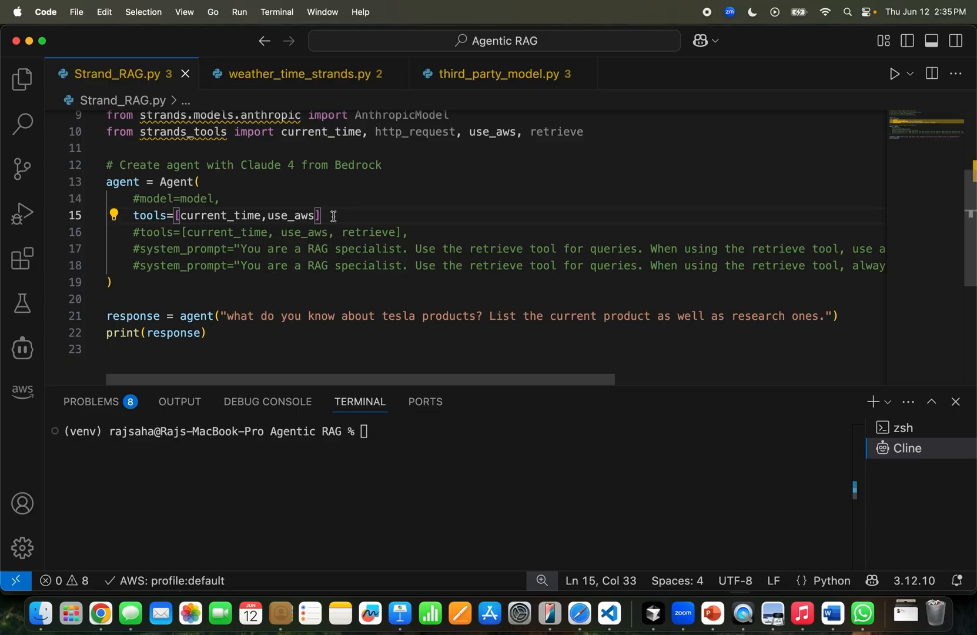
pyautogui.moveTo(377, 431)
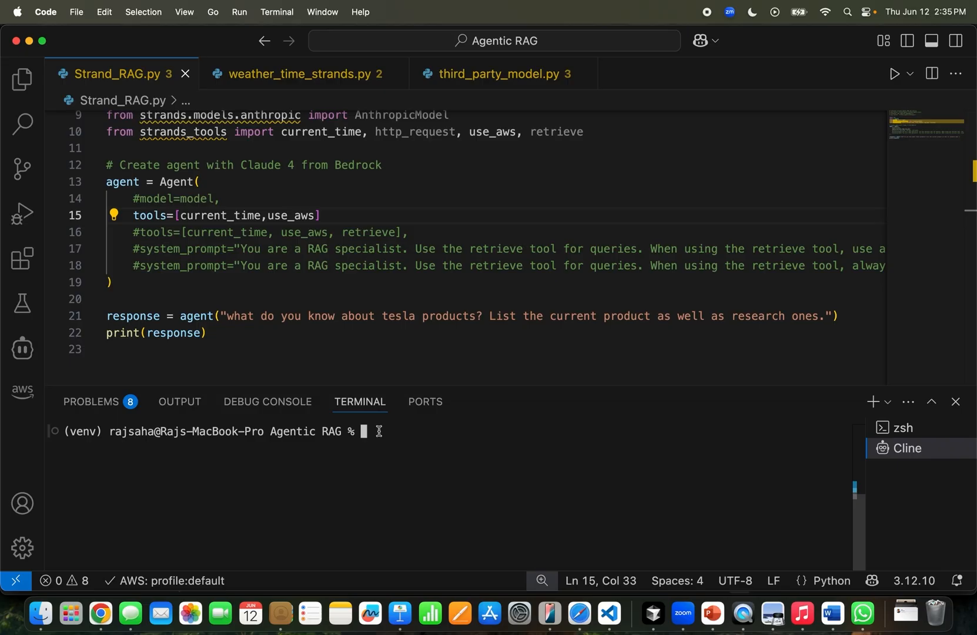
# - Run aws configure keeping existing credentials and us-west-2, then point out use_aws and the agent's question
pyautogui.write('aws configure')
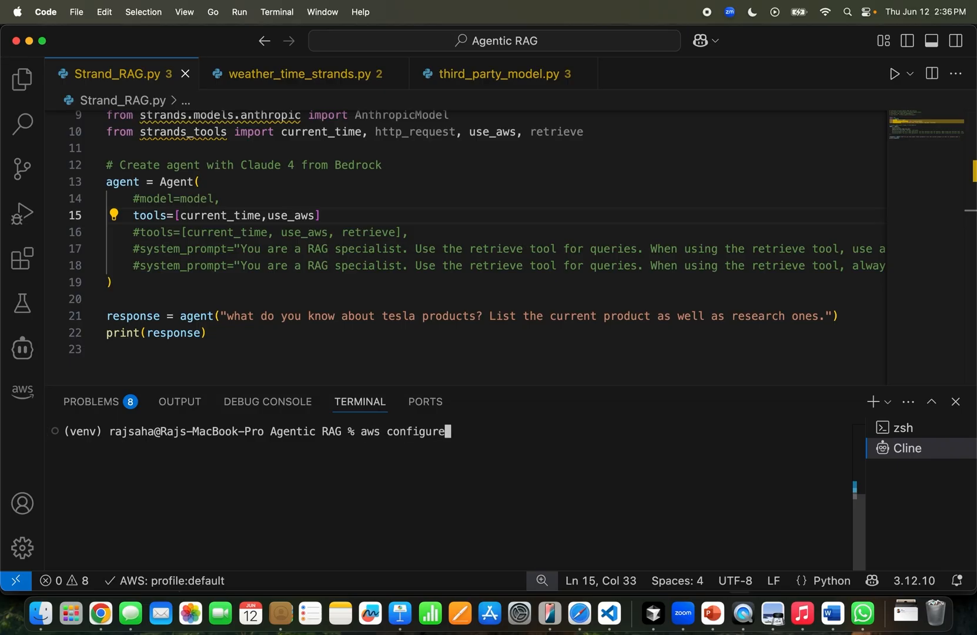
pyautogui.press('Enter')
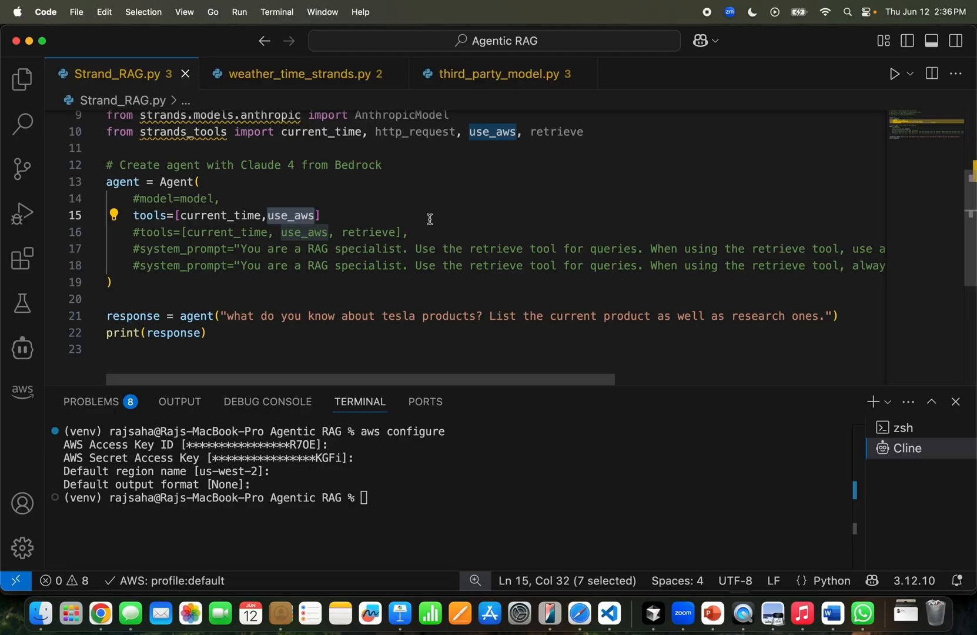
pyautogui.doubleClick(195, 316)
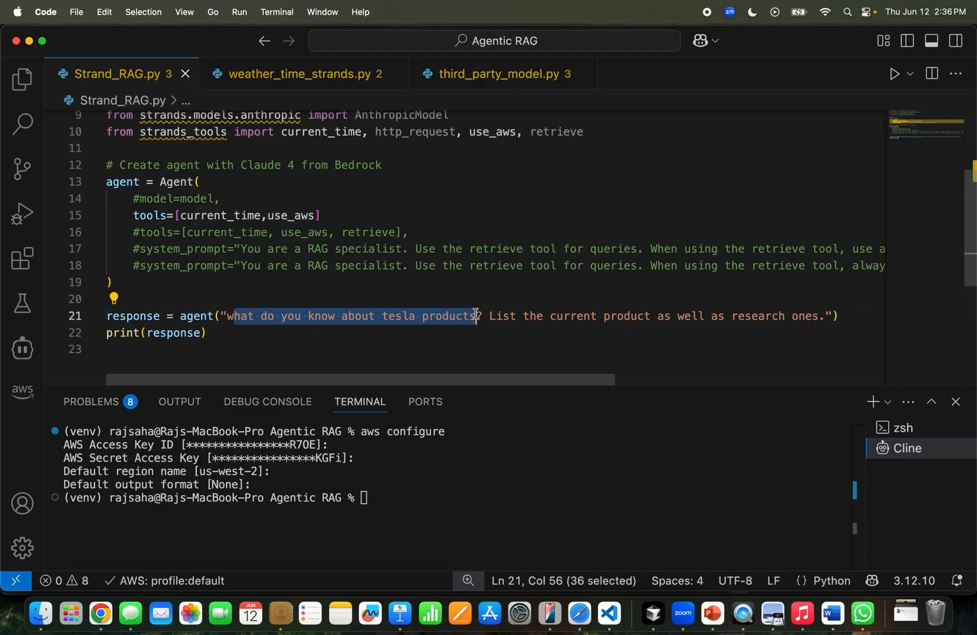
pyautogui.moveTo(477, 317); pyautogui.dragTo(669, 316)
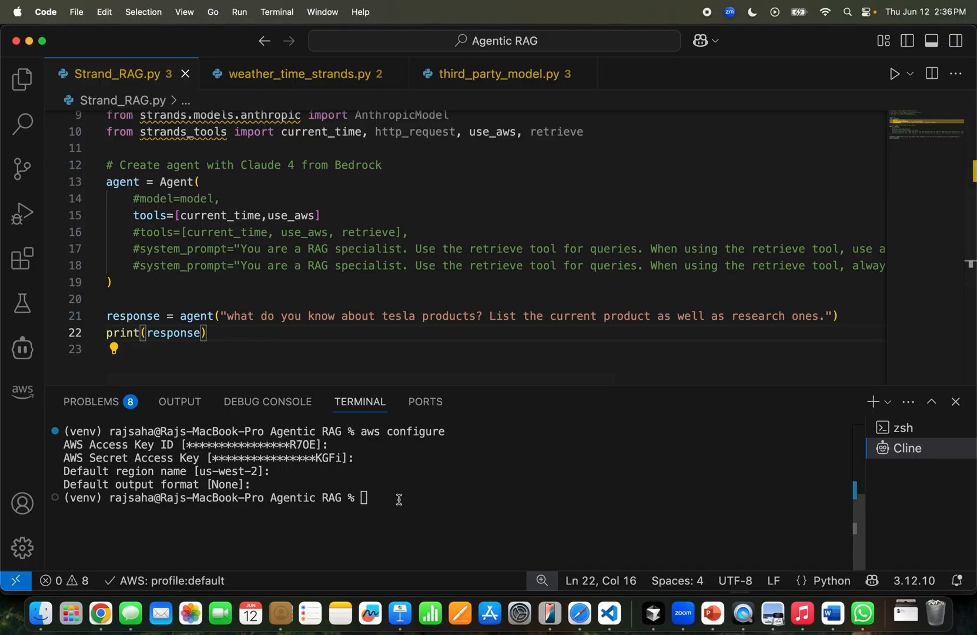
pyautogui.write('clear')
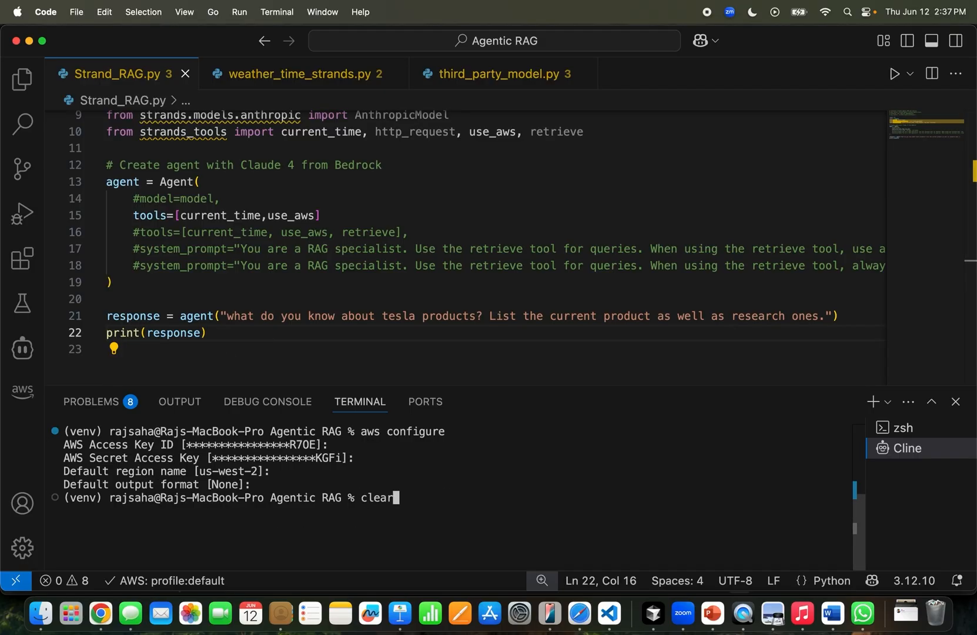
pyautogui.write('python Strand_RAG.py')
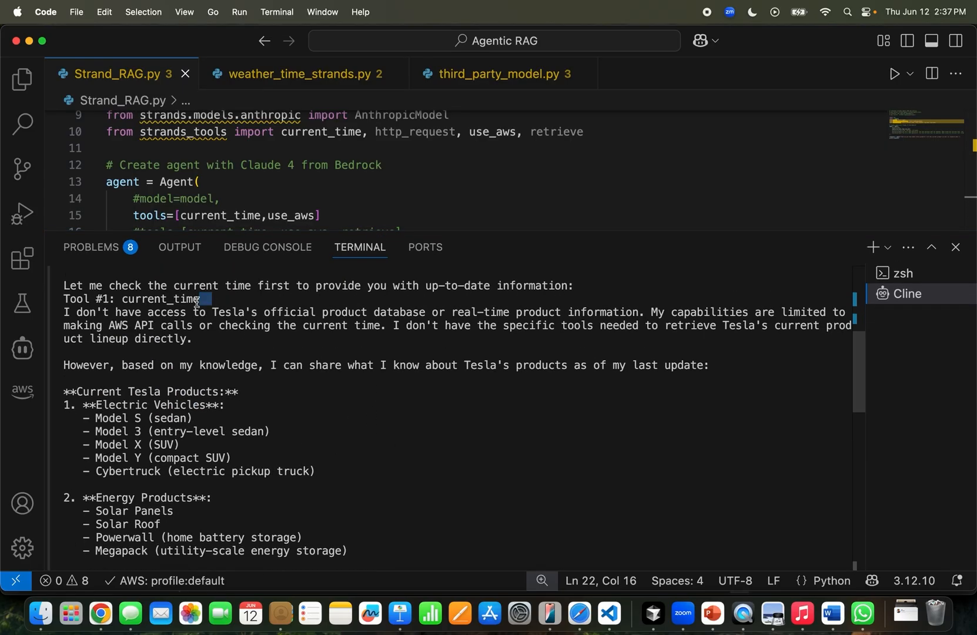
pyautogui.doubleClick(164, 298)
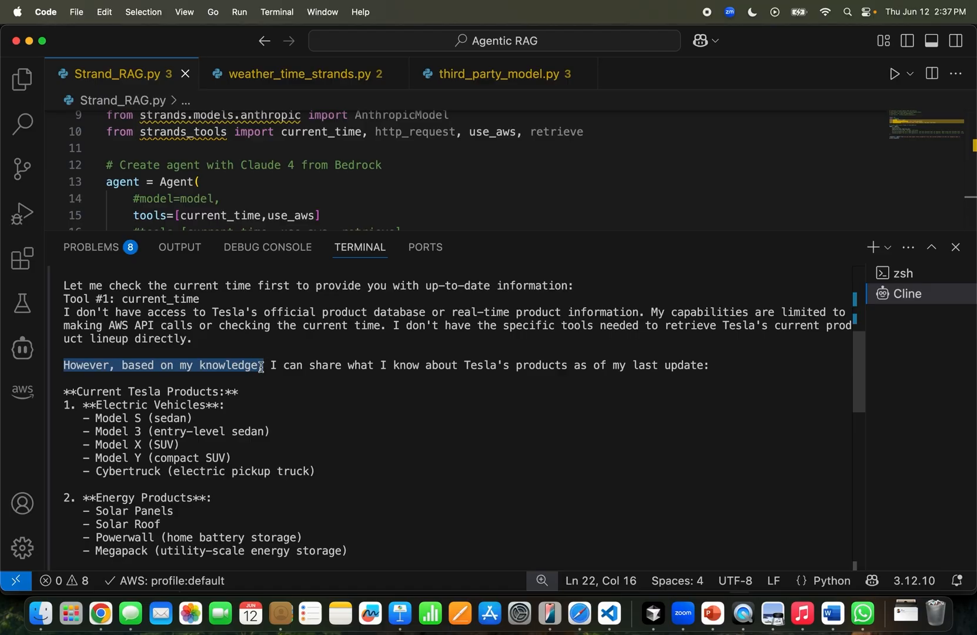
pyautogui.moveTo(262, 366); pyautogui.dragTo(277, 366)
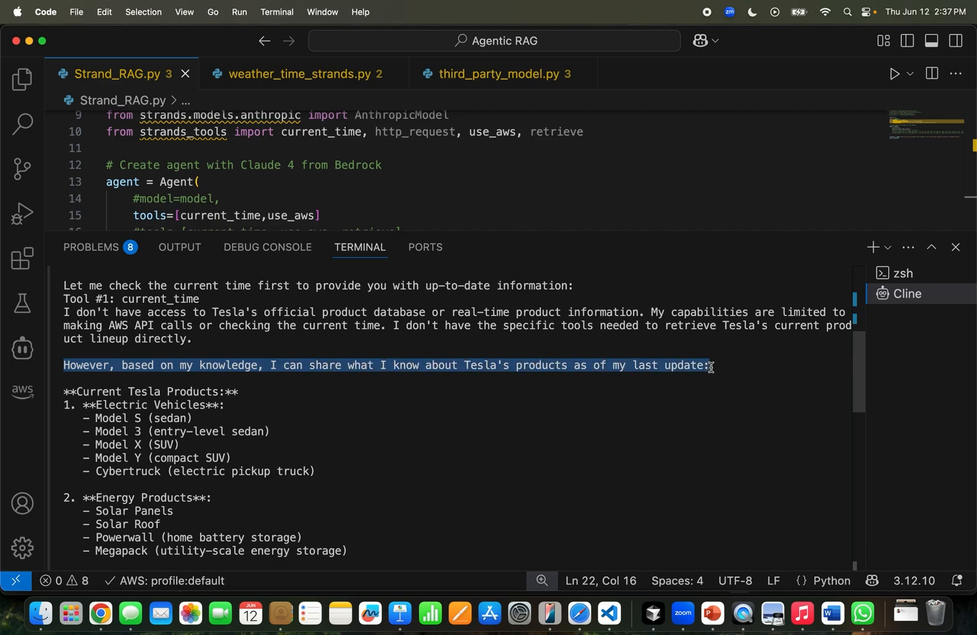
pyautogui.scroll(-3)
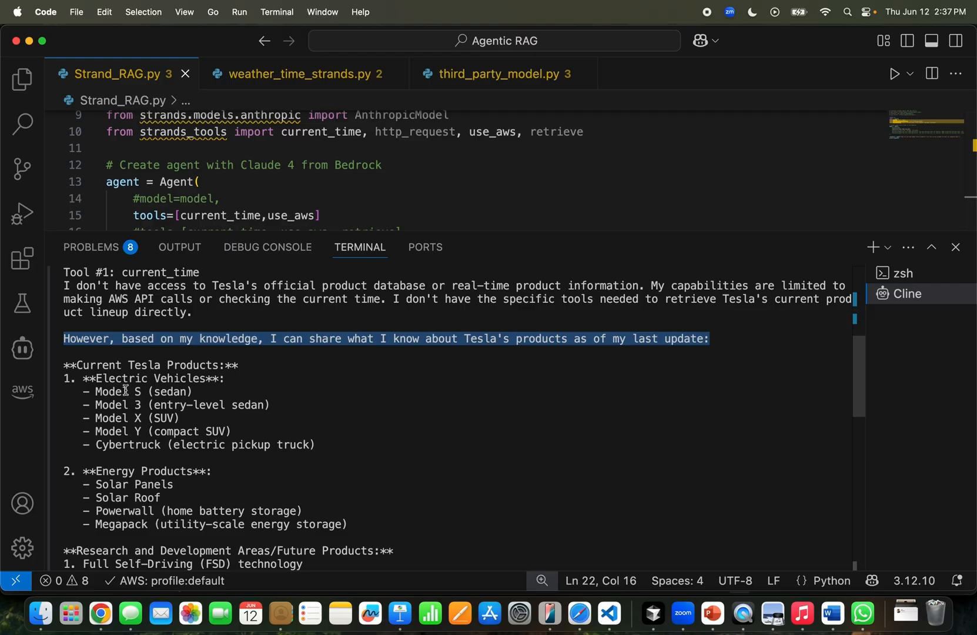
pyautogui.moveTo(136, 429)
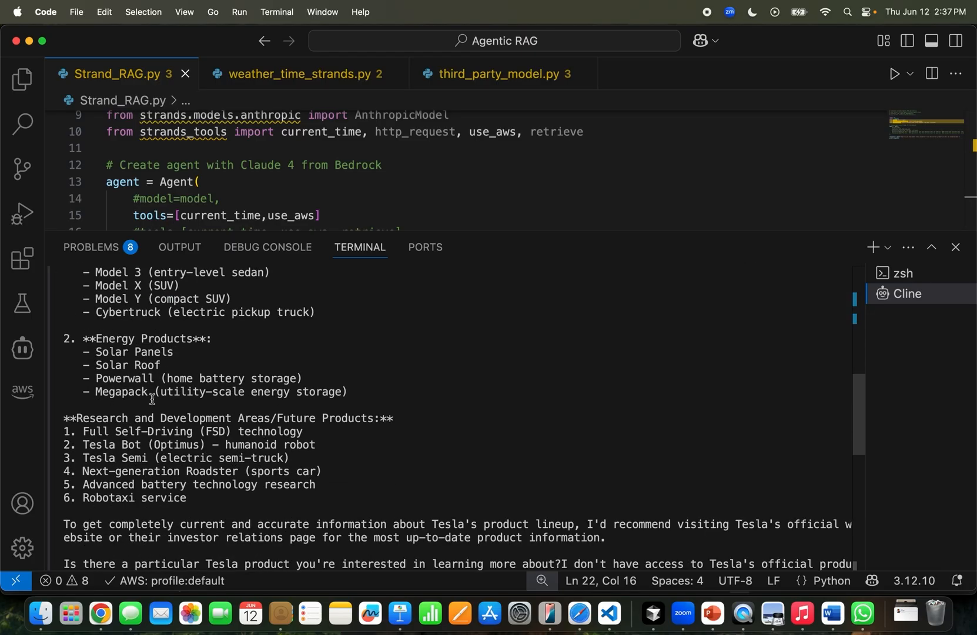
pyautogui.doubleClick(191, 432)
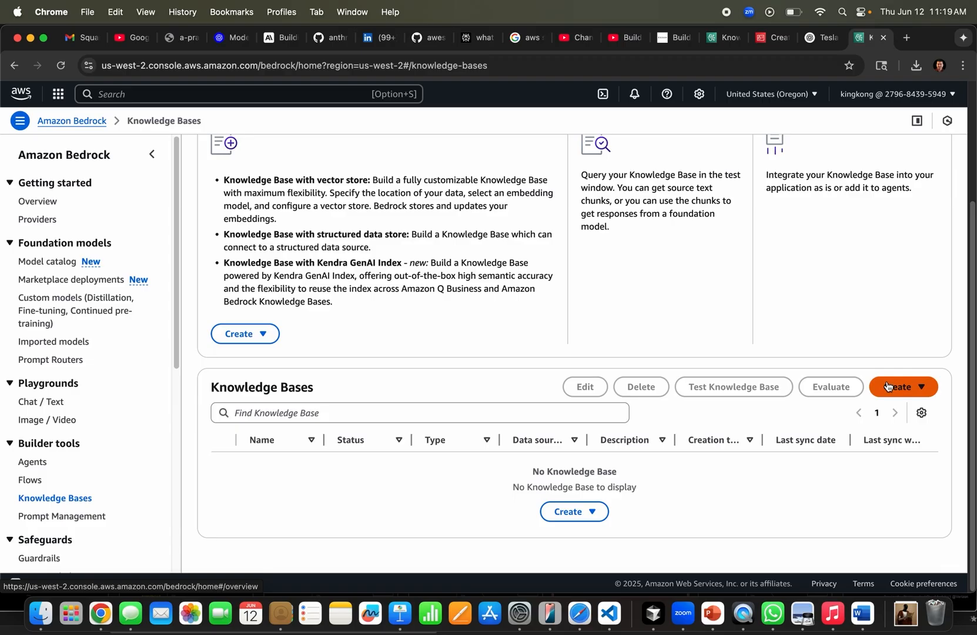
# - Name the new knowledge base knowledge-base-research-products, choose a Custom data source, and continue
pyautogui.click(899, 387)
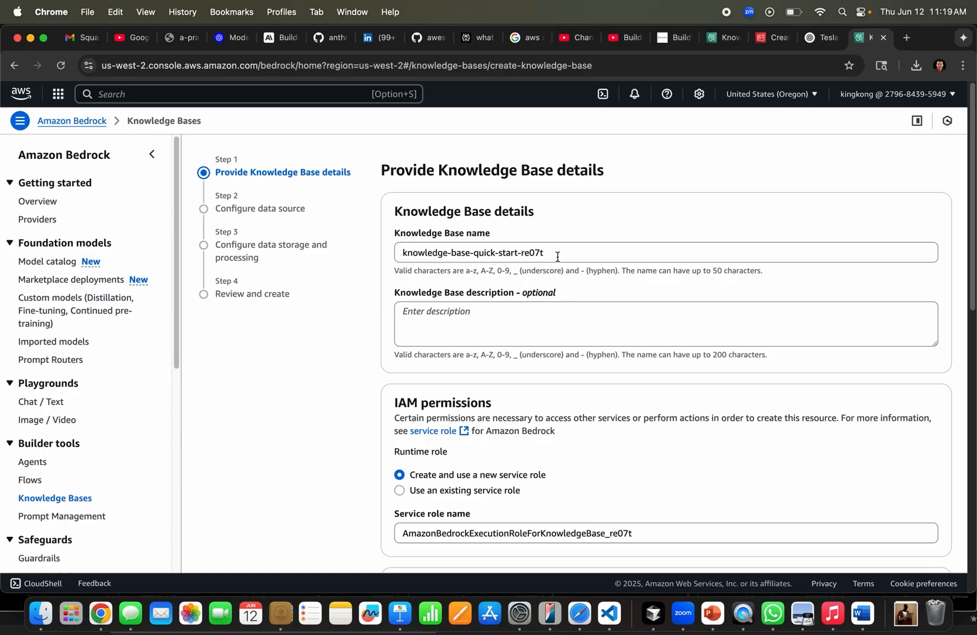
pyautogui.write('knowledge-base-research-products')
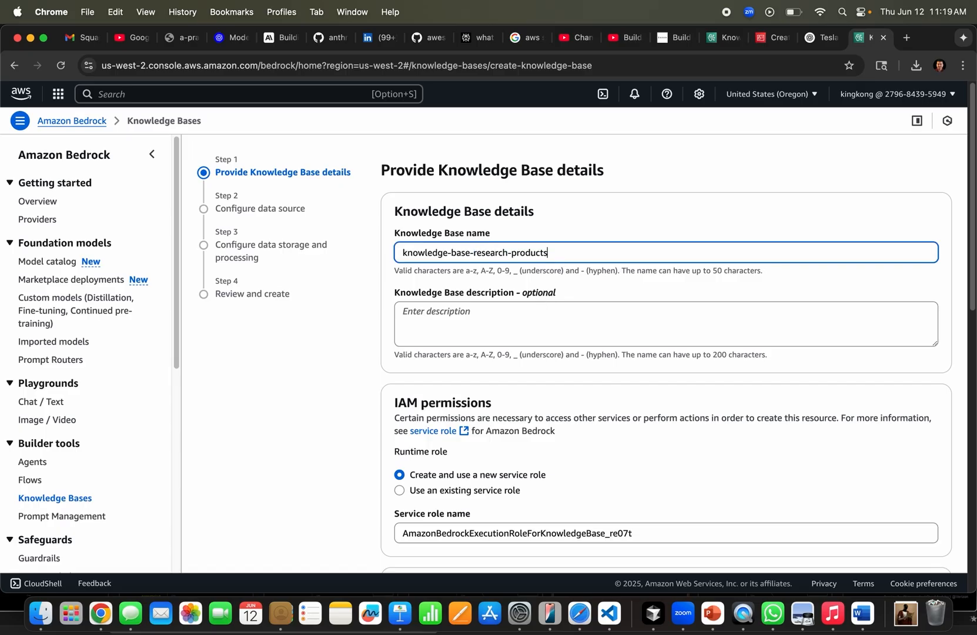
pyautogui.scroll(-3)
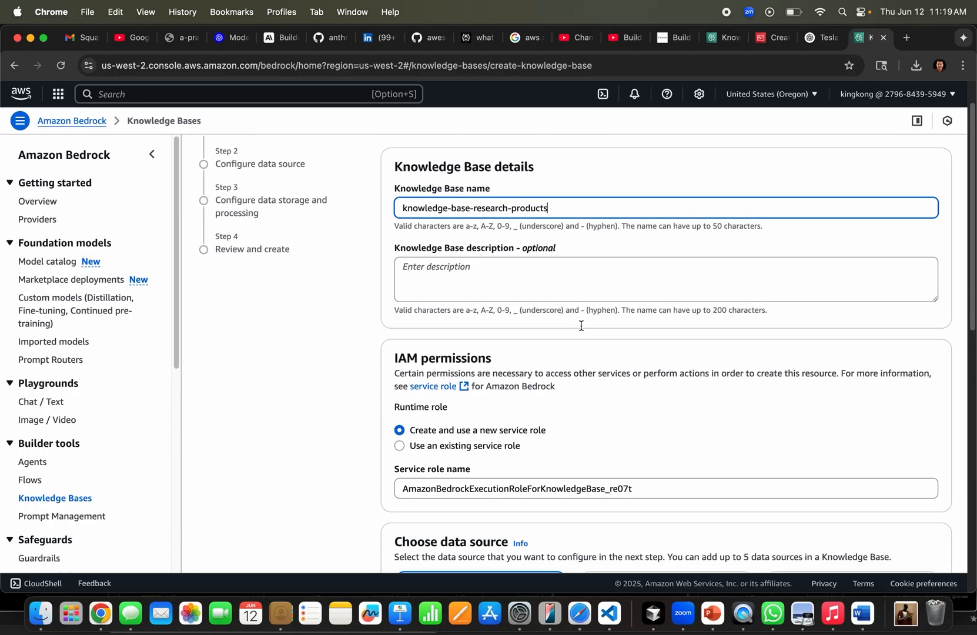
pyautogui.scroll(-3)
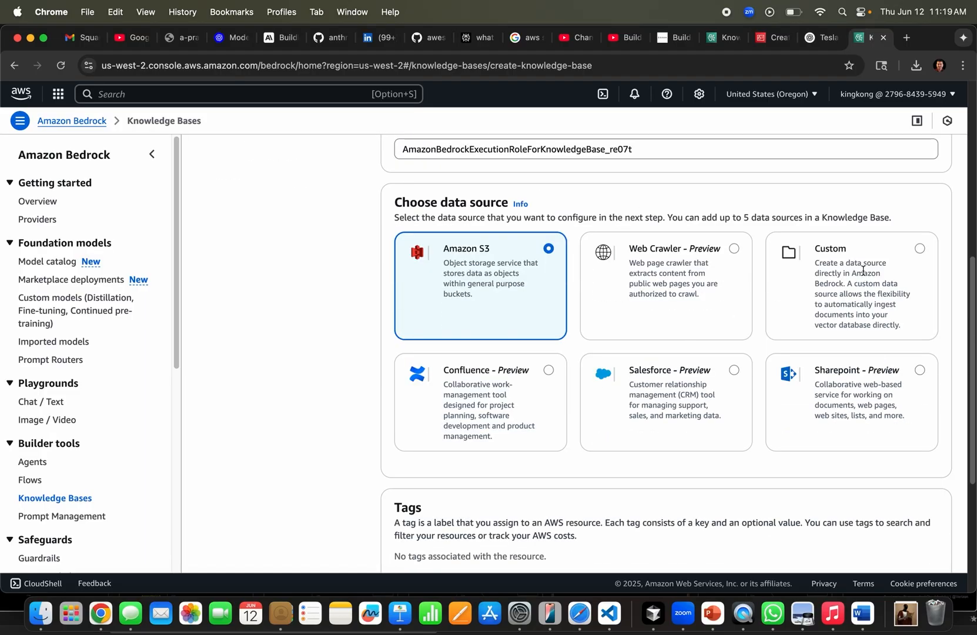
pyautogui.click(851, 286)
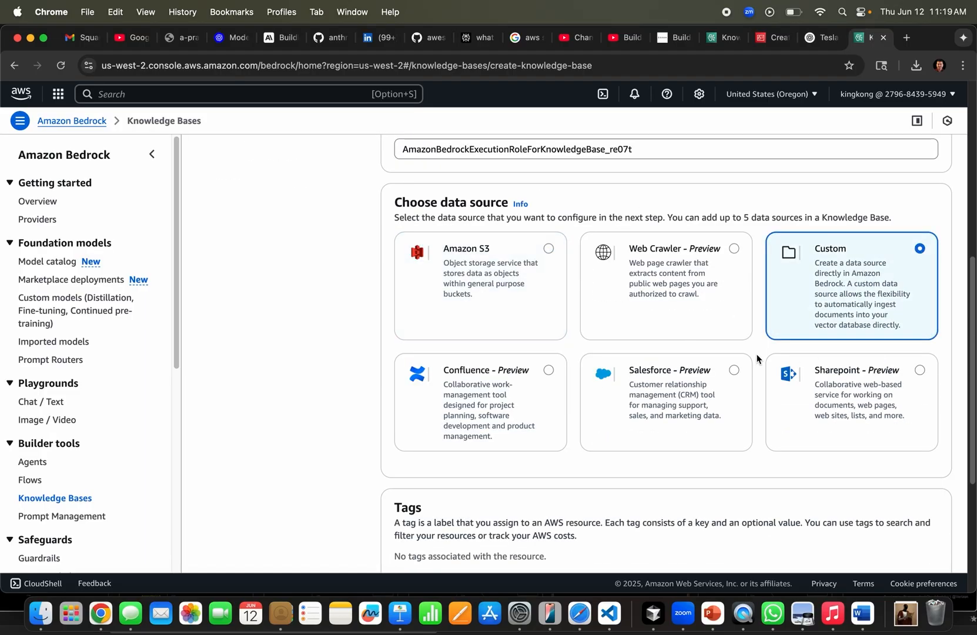
pyautogui.scroll(-3)
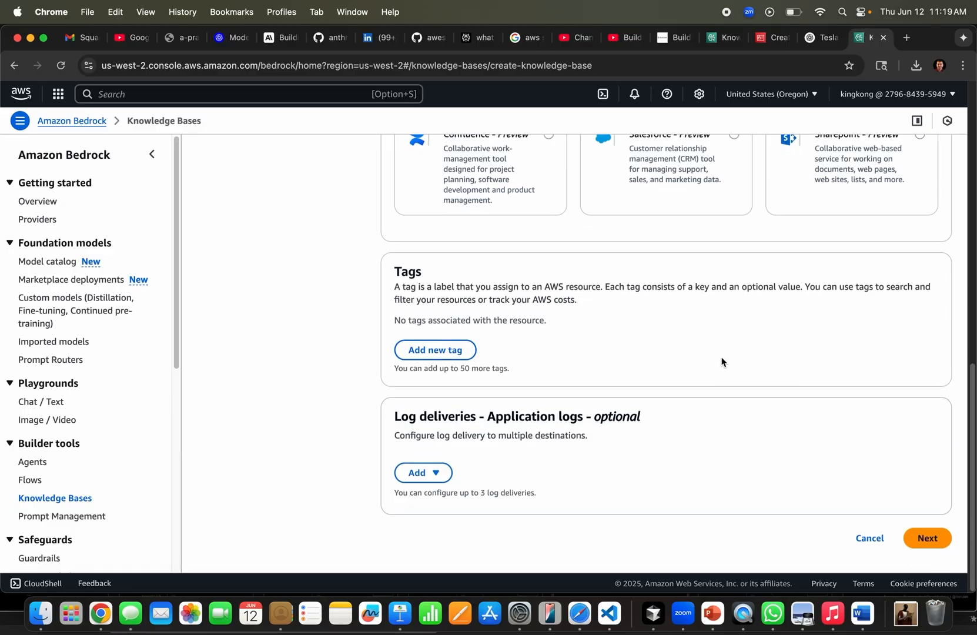
pyautogui.moveTo(926, 537)
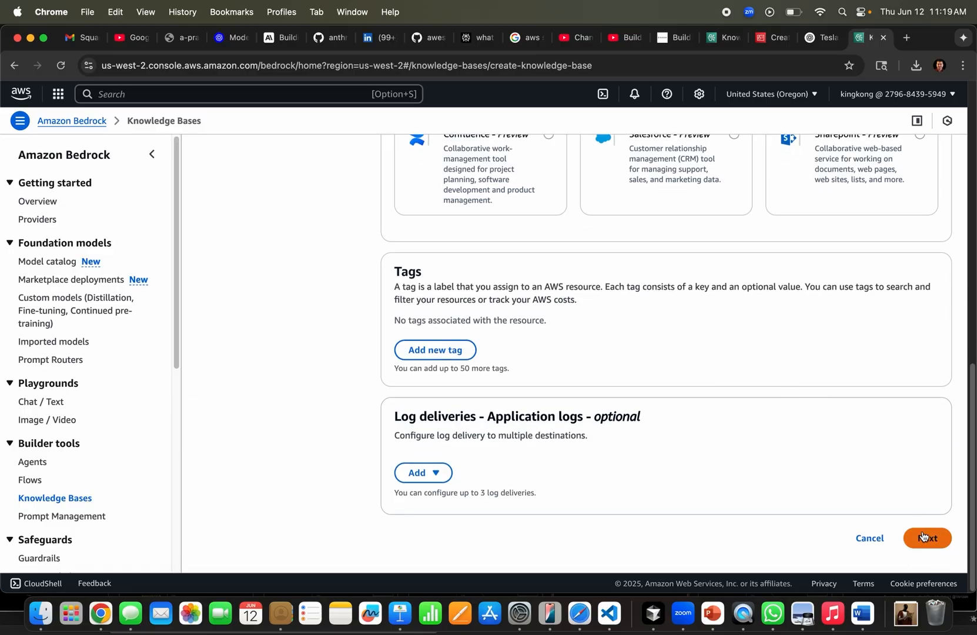
pyautogui.click(927, 537)
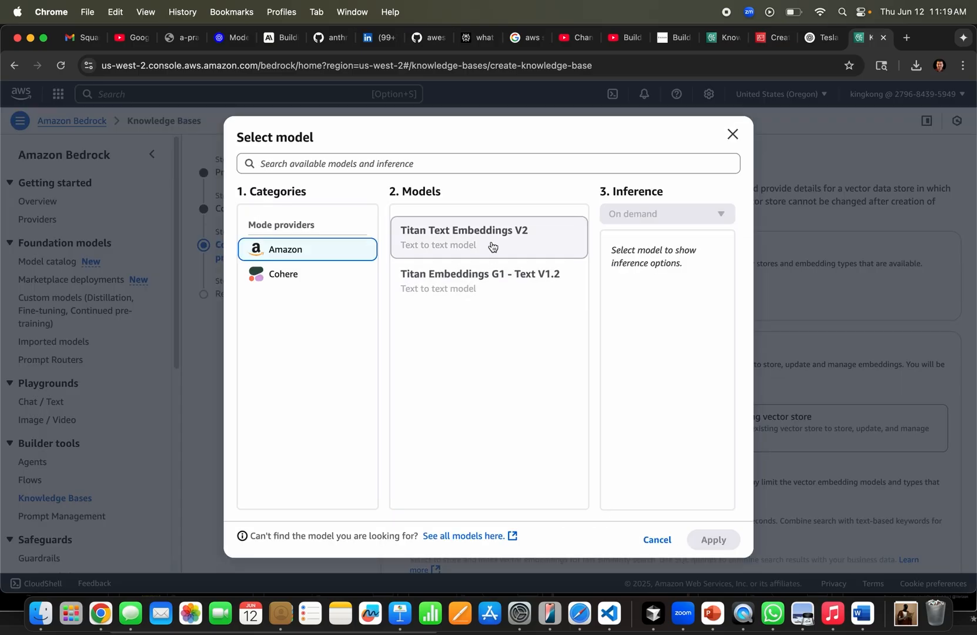
# - Apply Titan Text Embeddings V2 with Quick create OpenSearch Serverless and continue to creation
pyautogui.click(712, 540)
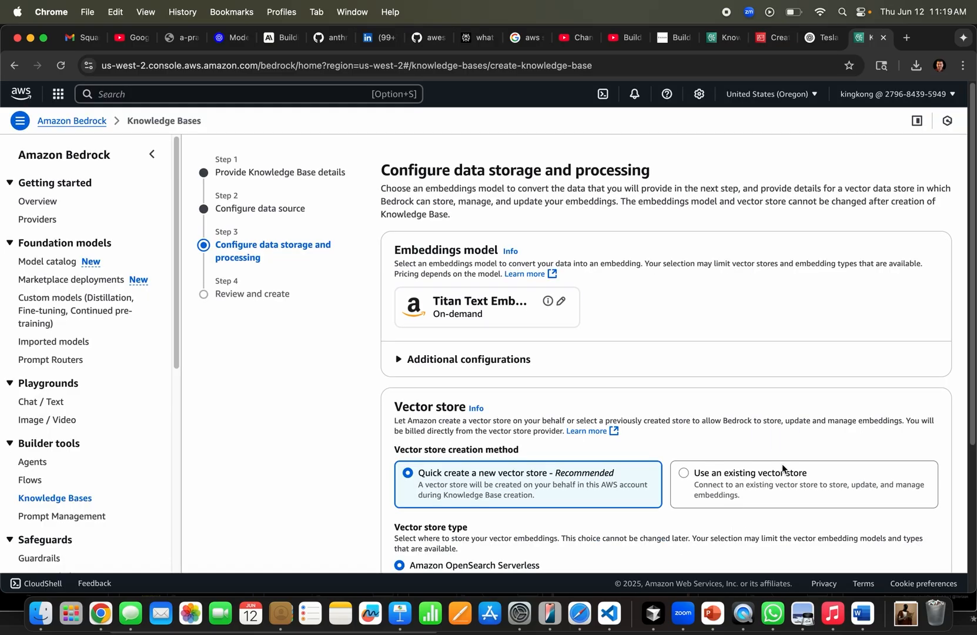
pyautogui.scroll(-3)
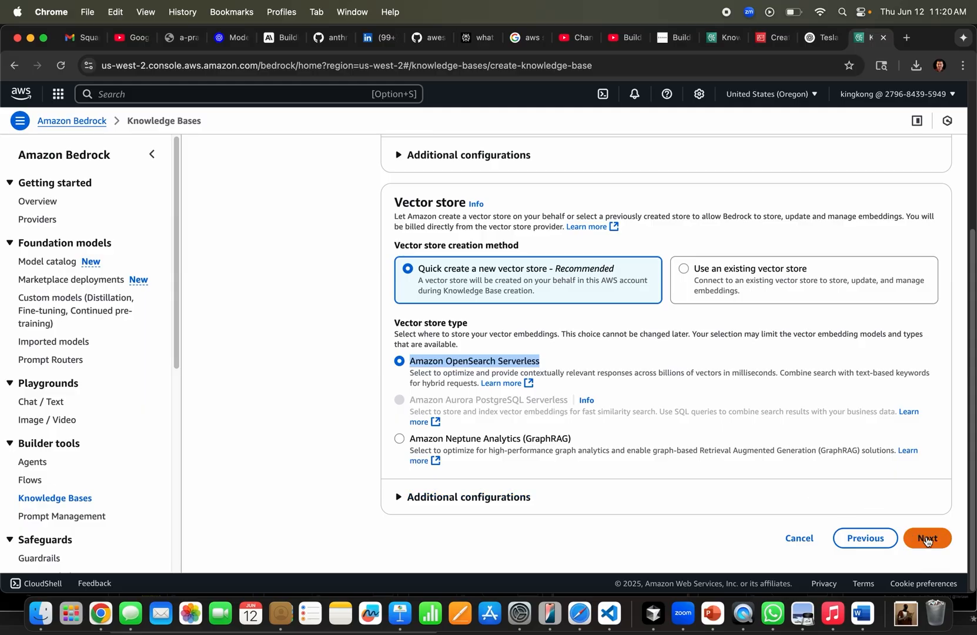
pyautogui.click(927, 537)
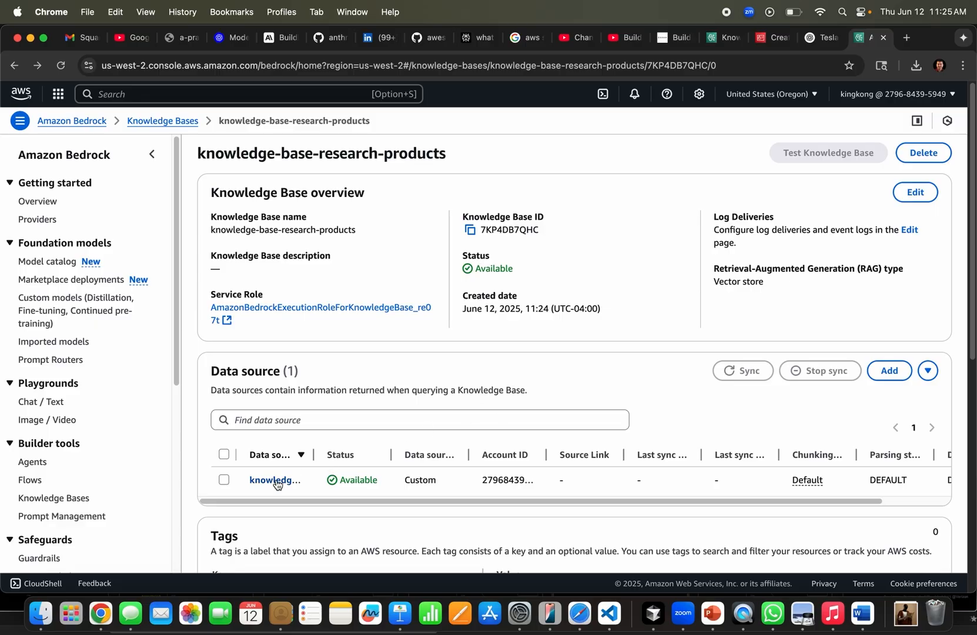
# - Add a document directly to the data source and attach Tesla Maximus.docx from Documents
pyautogui.click(275, 480)
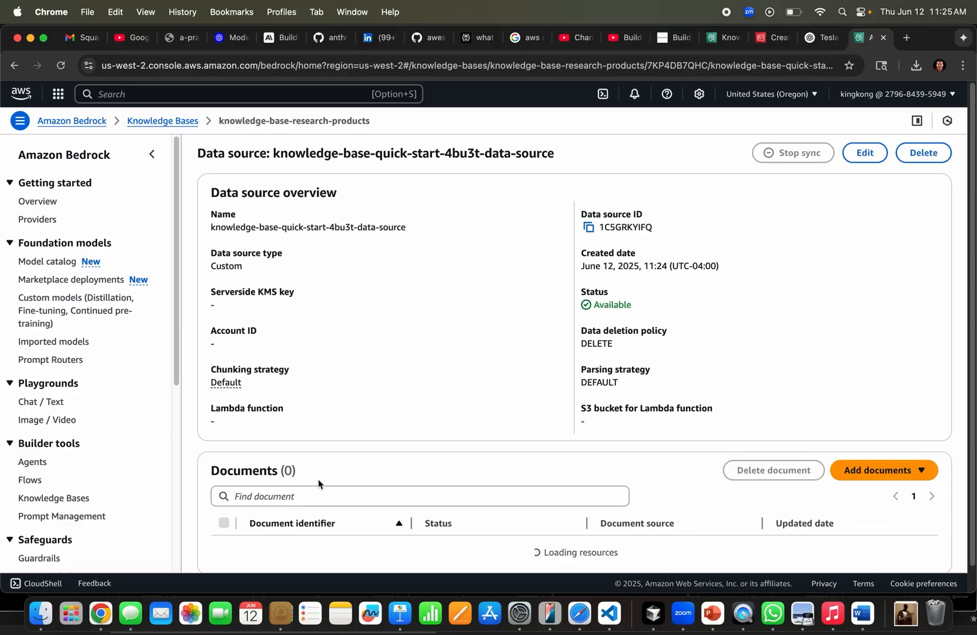
pyautogui.click(884, 470)
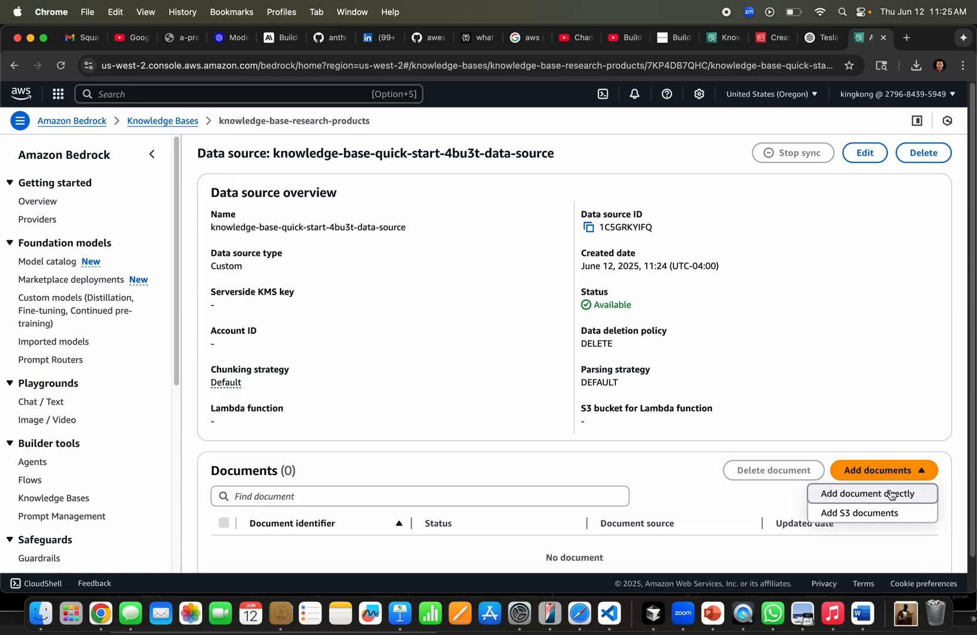
pyautogui.click(870, 494)
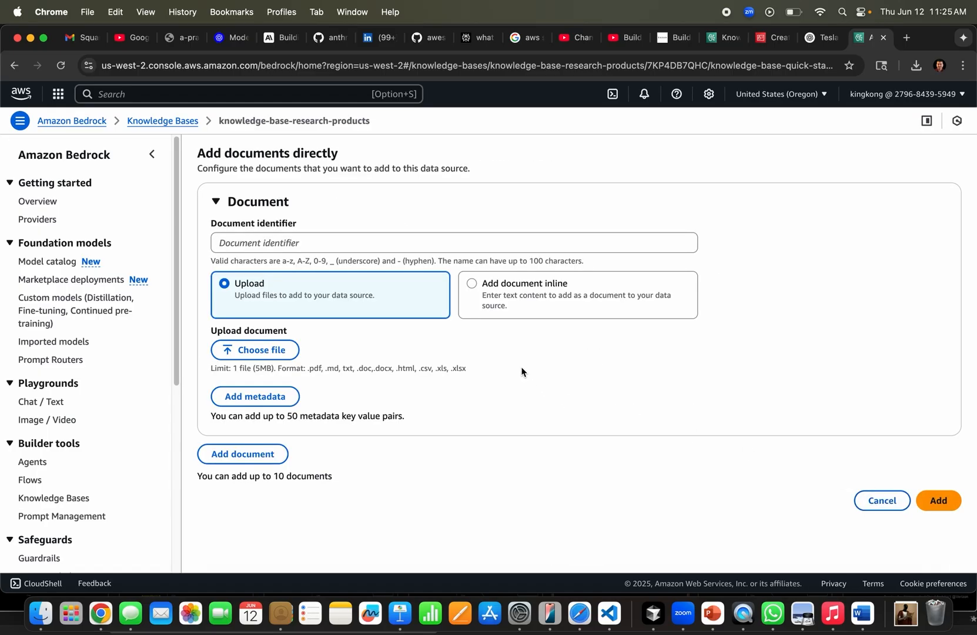
pyautogui.click(253, 349)
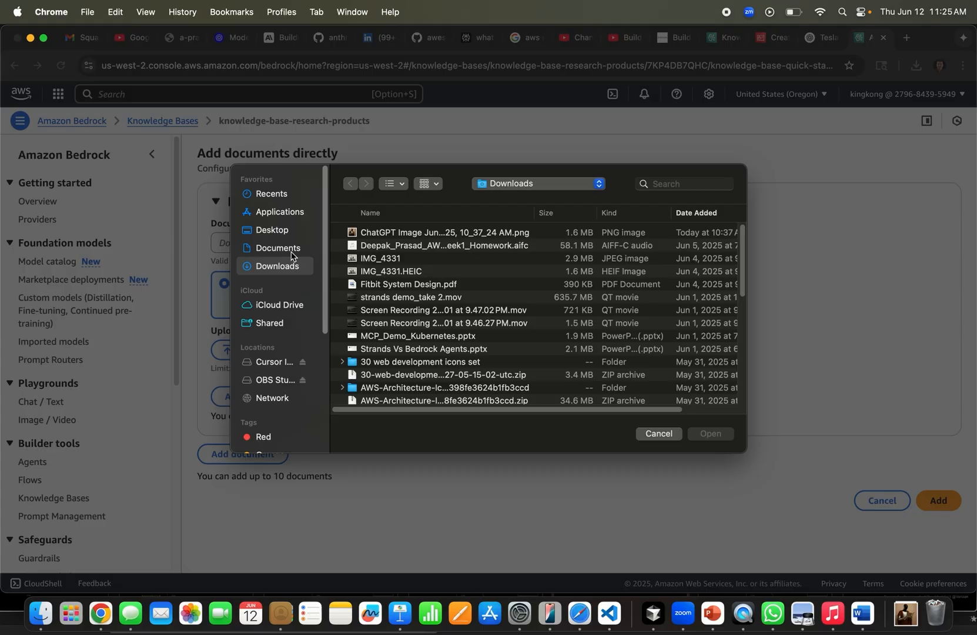
pyautogui.click(278, 247)
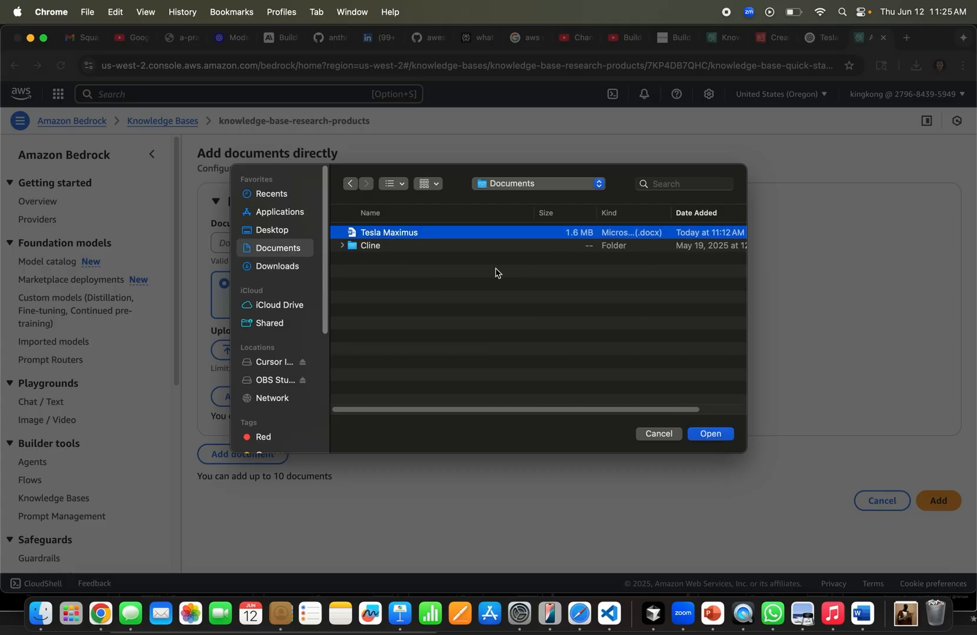
pyautogui.click(709, 434)
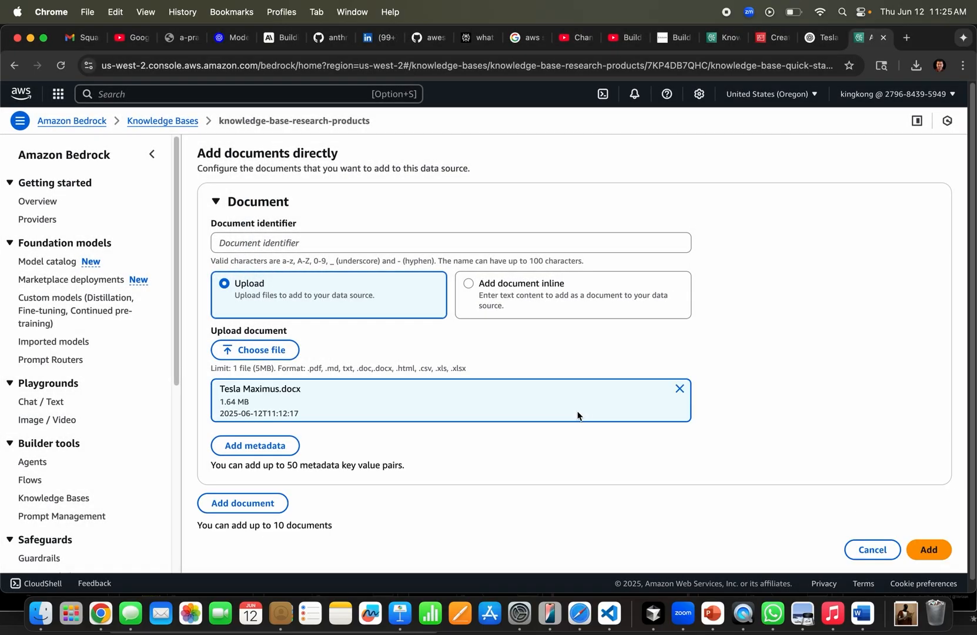
pyautogui.moveTo(538, 458)
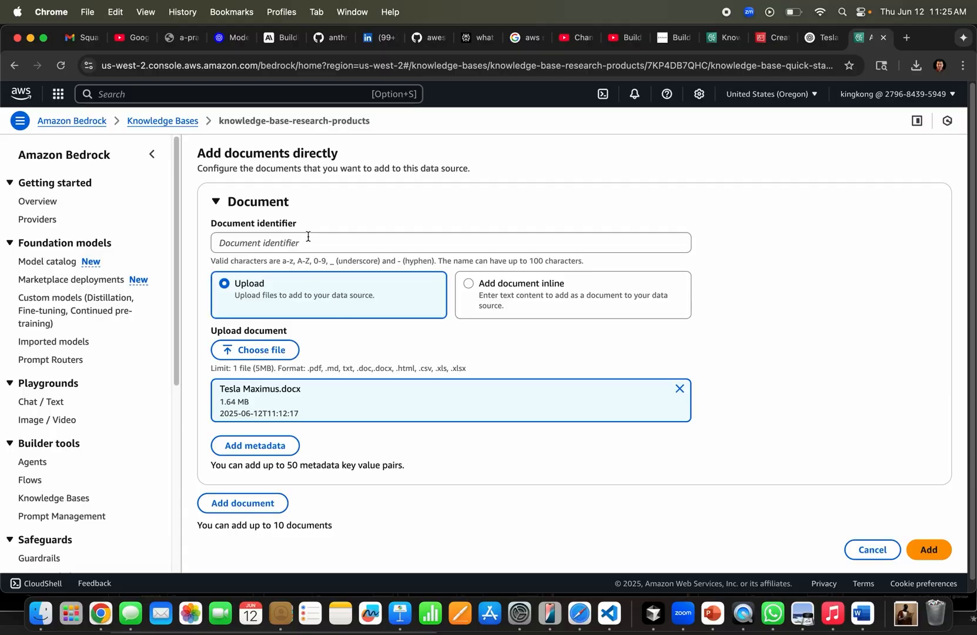
# - Identify the document as 'Research Product Robot Maximus' and add it to the data source
pyautogui.write('Research Product Robot')
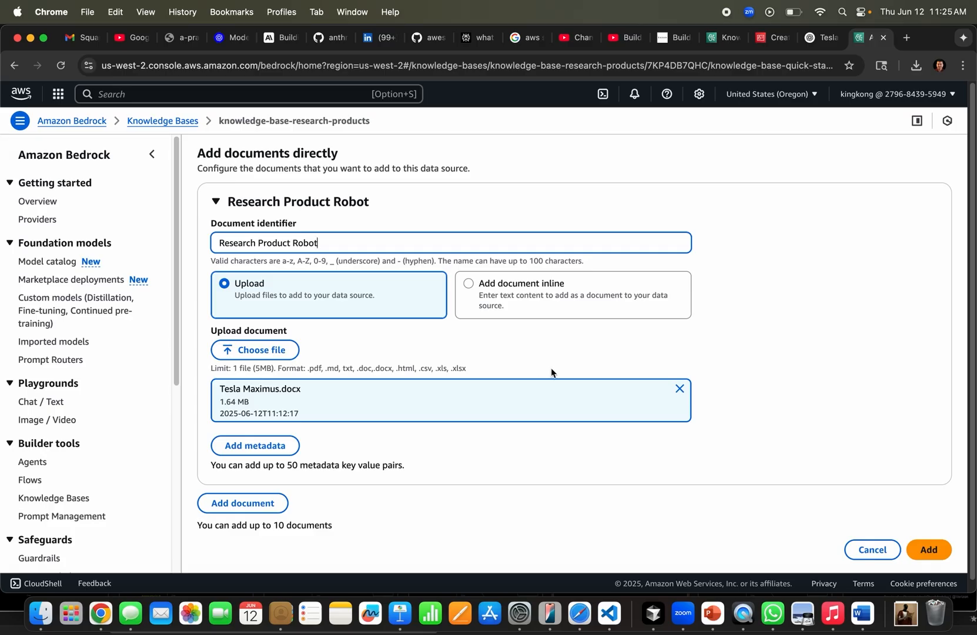
pyautogui.write('Maximus')
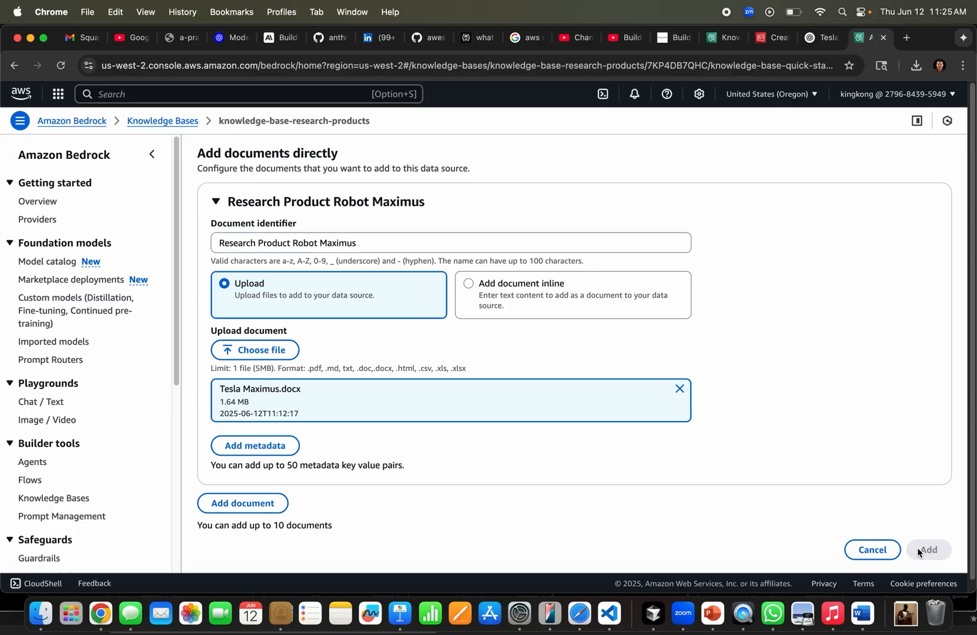
pyautogui.click(928, 549)
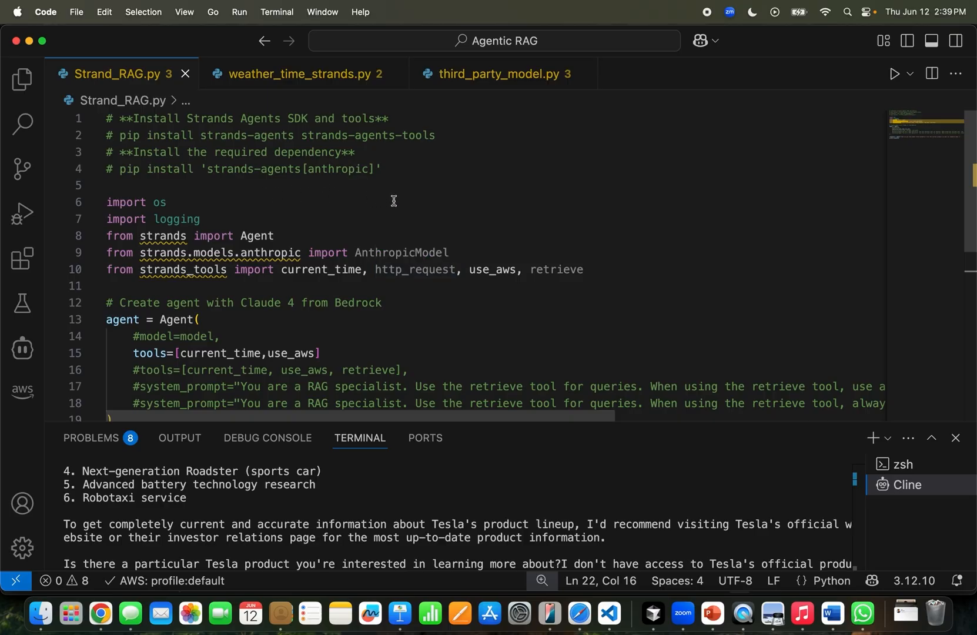
pyautogui.moveTo(399, 196)
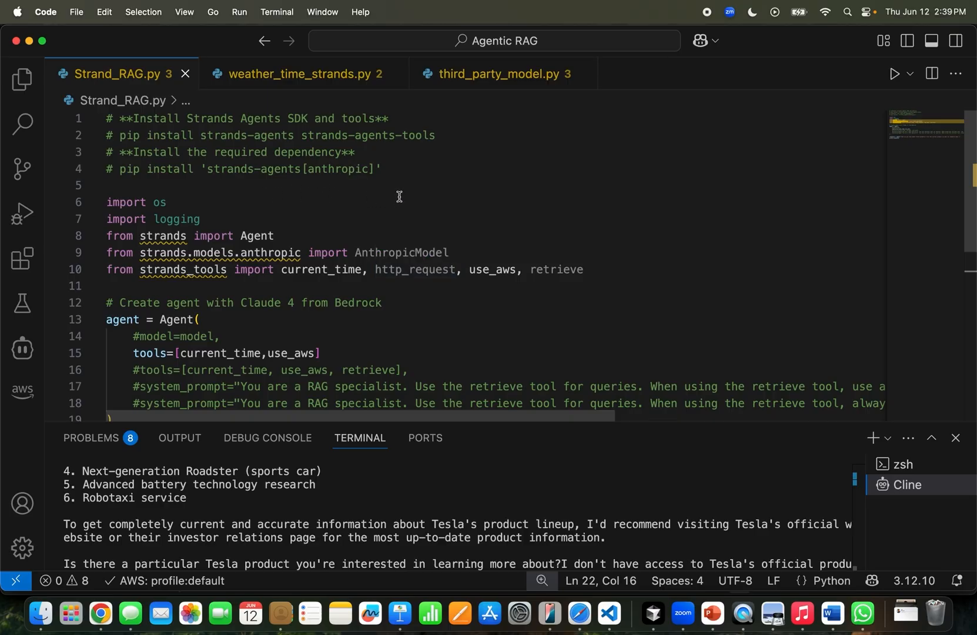
# - Point out the retrieve import and the agent's tools argument that now includes retrieve
pyautogui.doubleClick(556, 270)
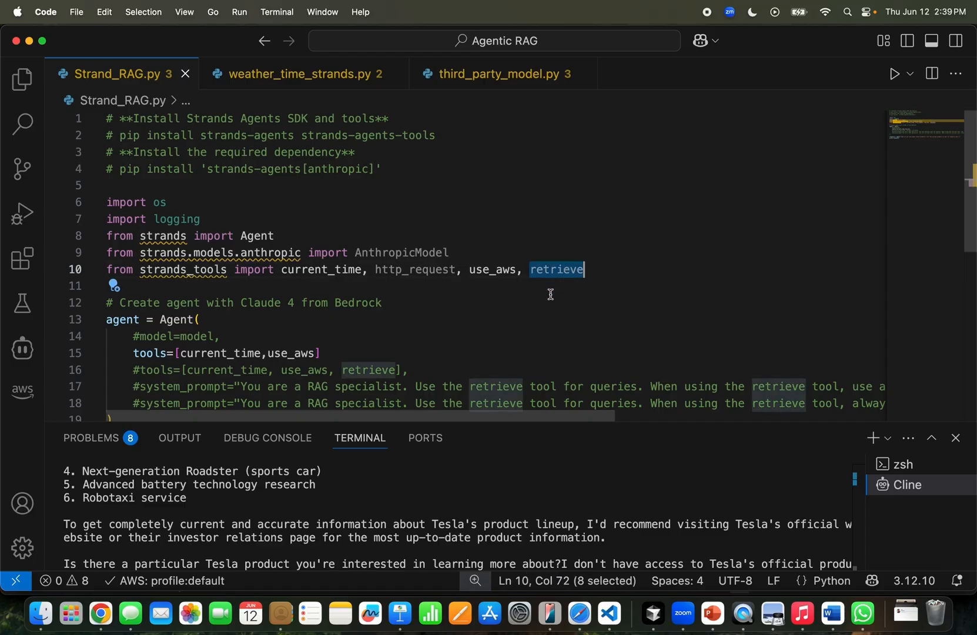
pyautogui.scroll(-3)
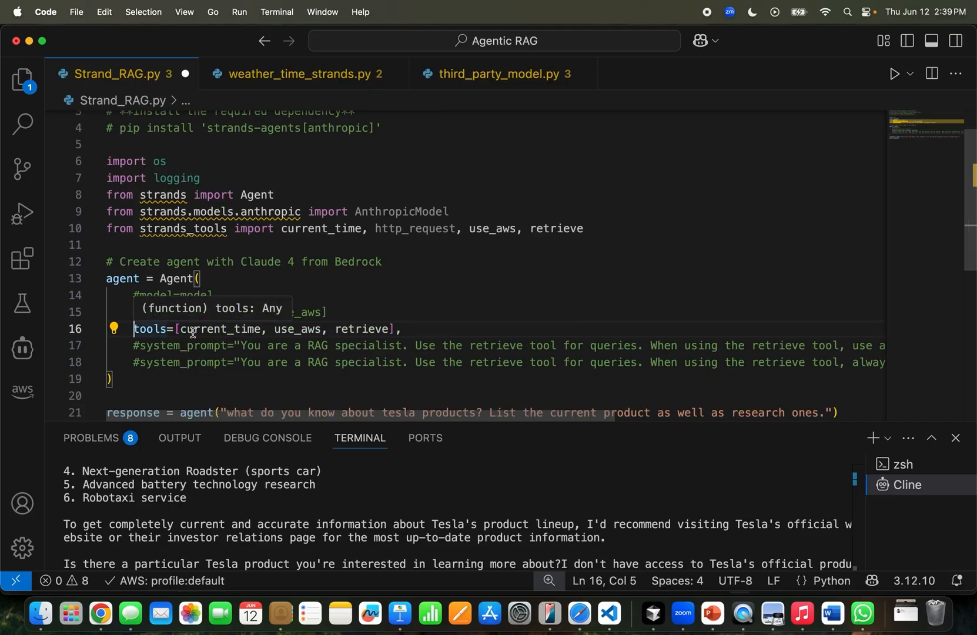
pyautogui.doubleClick(362, 329)
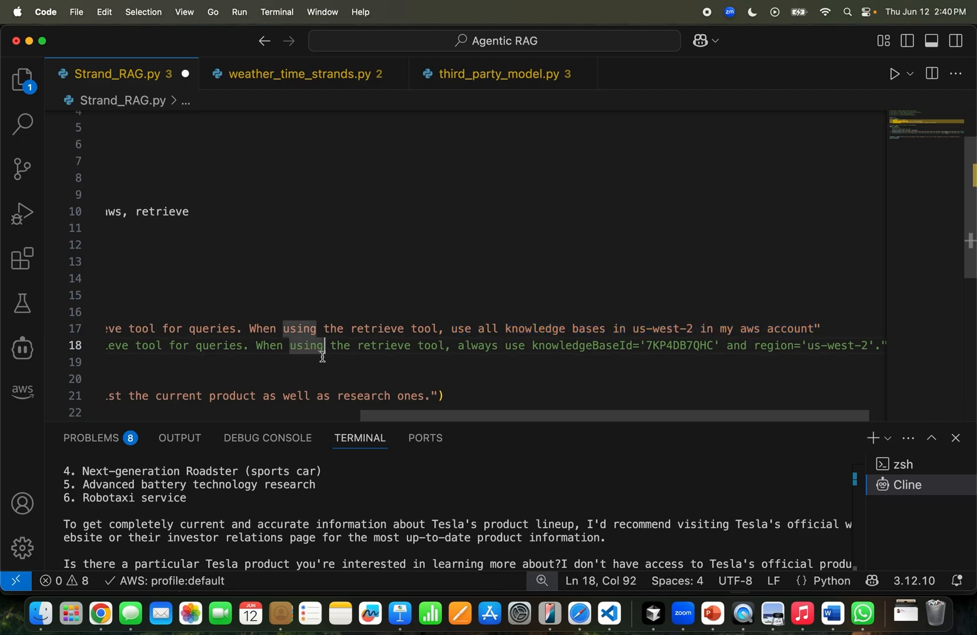
# - Highlight the system prompt directing retrieve at knowledge base 7KP4DB7QHC in us-west-2
pyautogui.moveTo(256, 345); pyautogui.dragTo(431, 346)
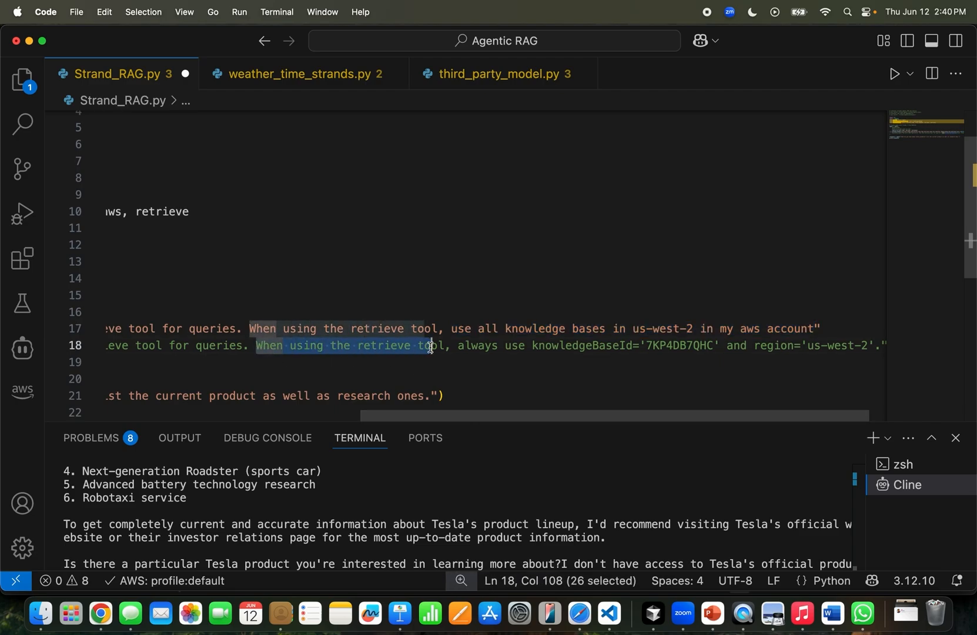
pyautogui.moveTo(430, 346); pyautogui.dragTo(523, 346)
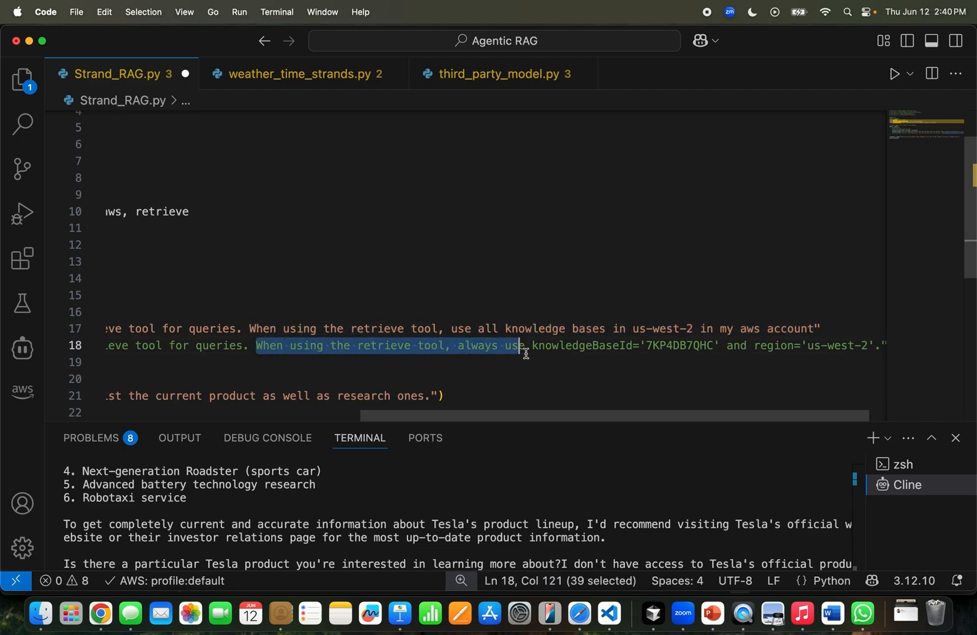
pyautogui.moveTo(524, 353); pyautogui.dragTo(719, 353)
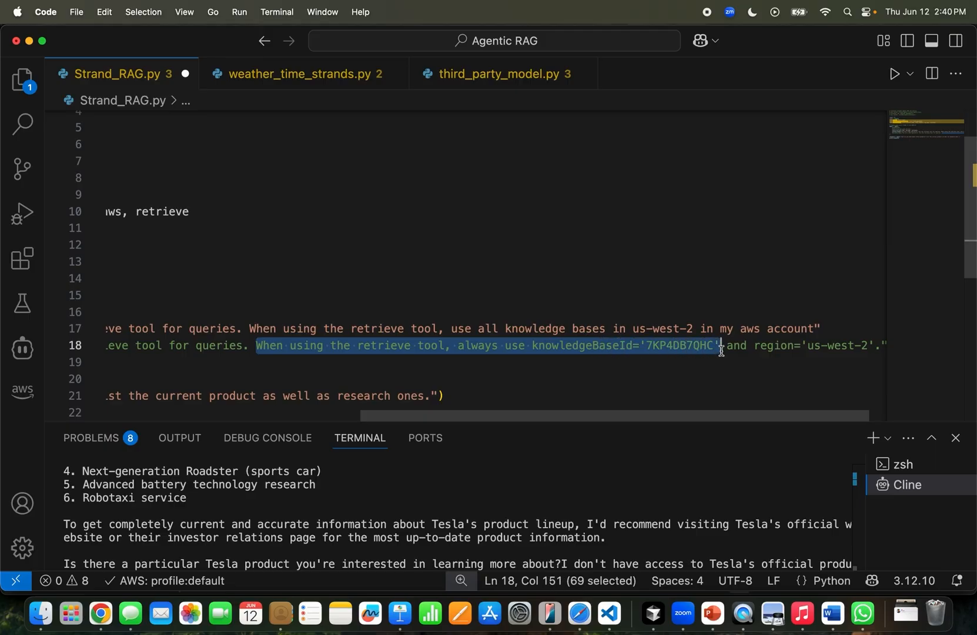
pyautogui.moveTo(721, 346); pyautogui.dragTo(866, 348)
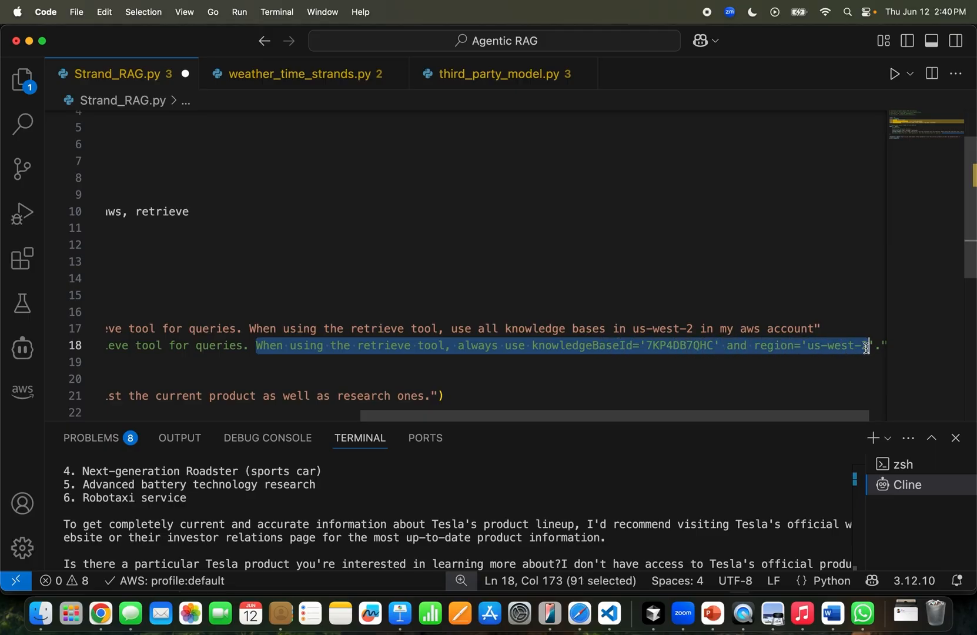
pyautogui.doubleClick(681, 346)
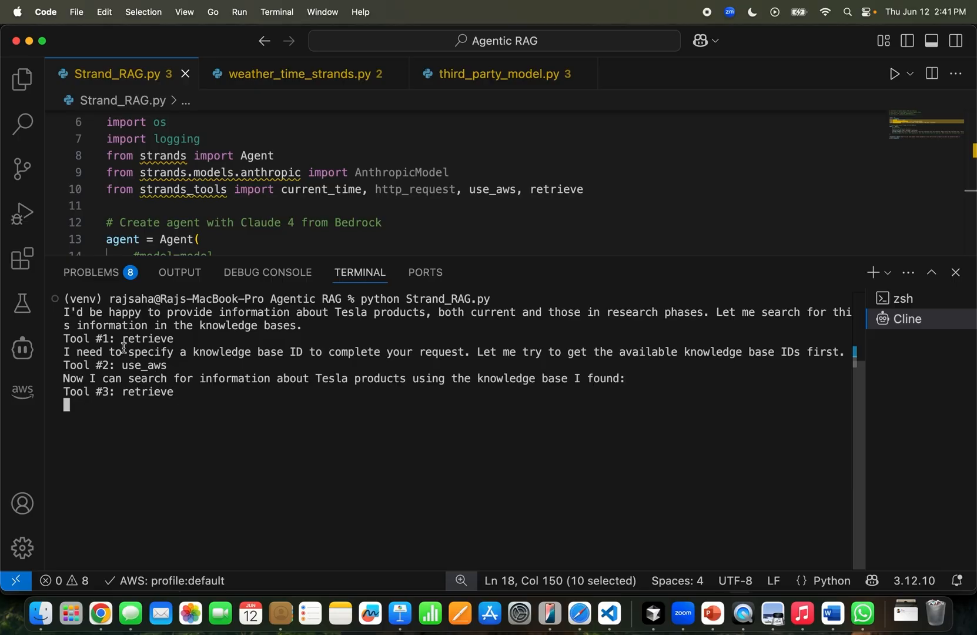
pyautogui.moveTo(174, 344)
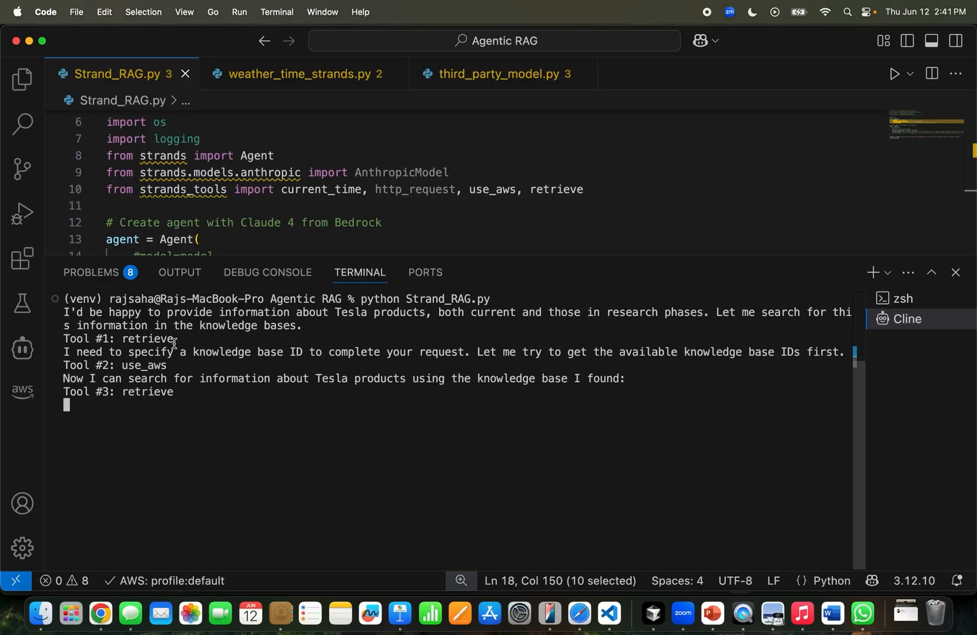
# - Point out the retrieve and use_aws tool calls in the terminal before the Tesla Maximus answer
pyautogui.doubleClick(147, 338)
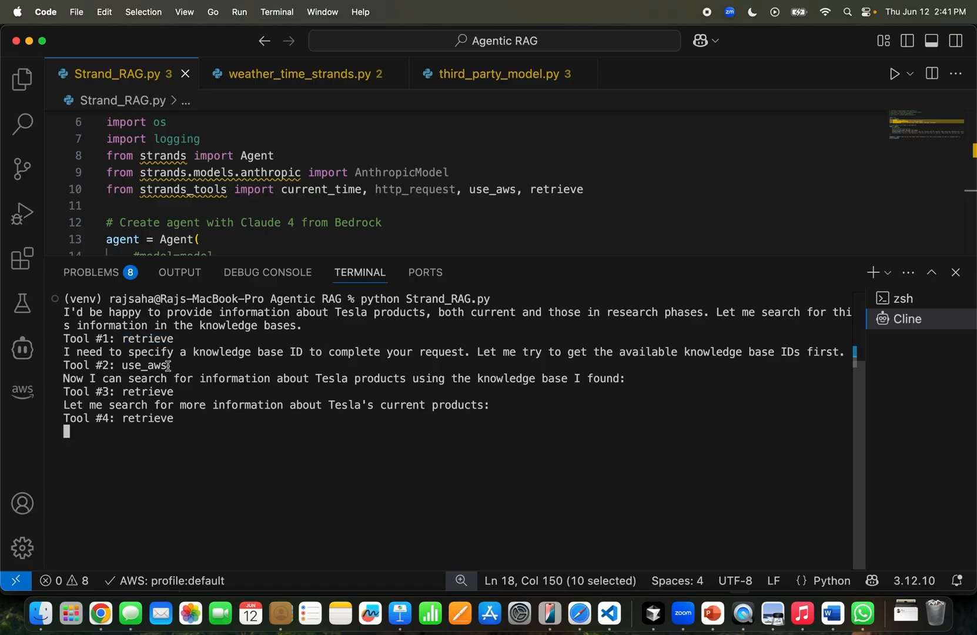
pyautogui.doubleClick(144, 366)
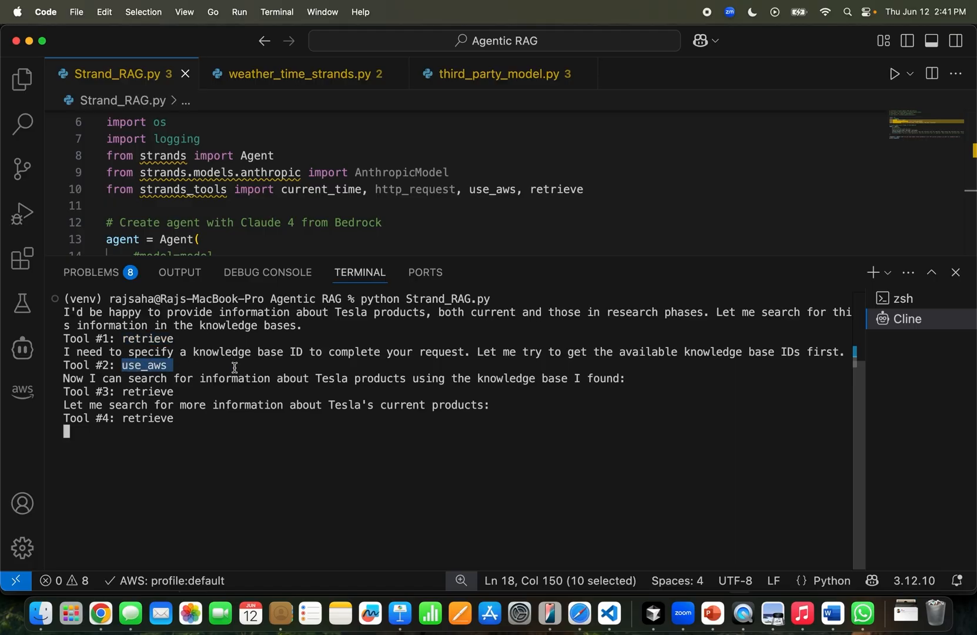
pyautogui.moveTo(189, 384)
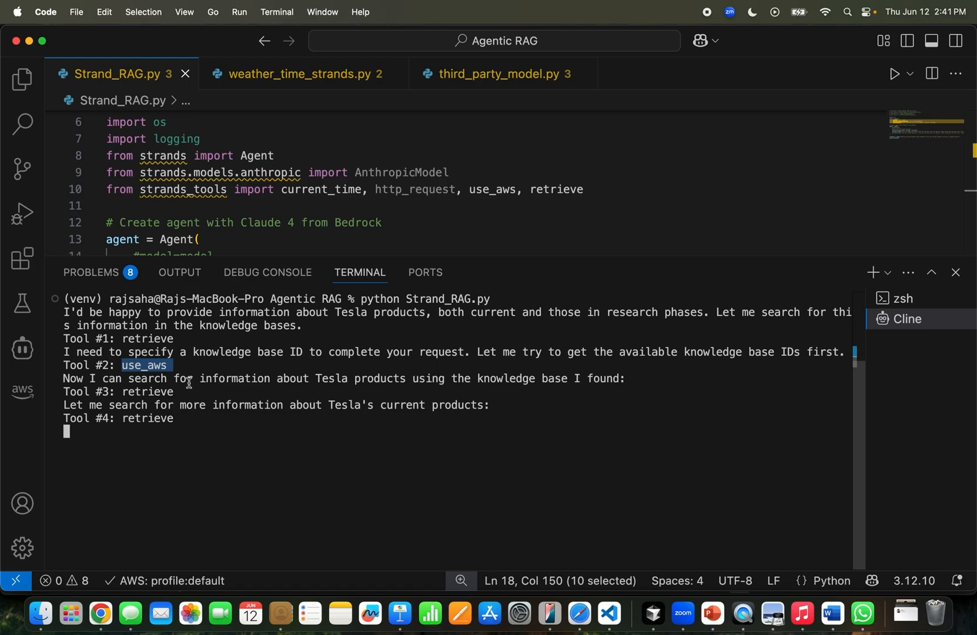
pyautogui.moveTo(421, 381)
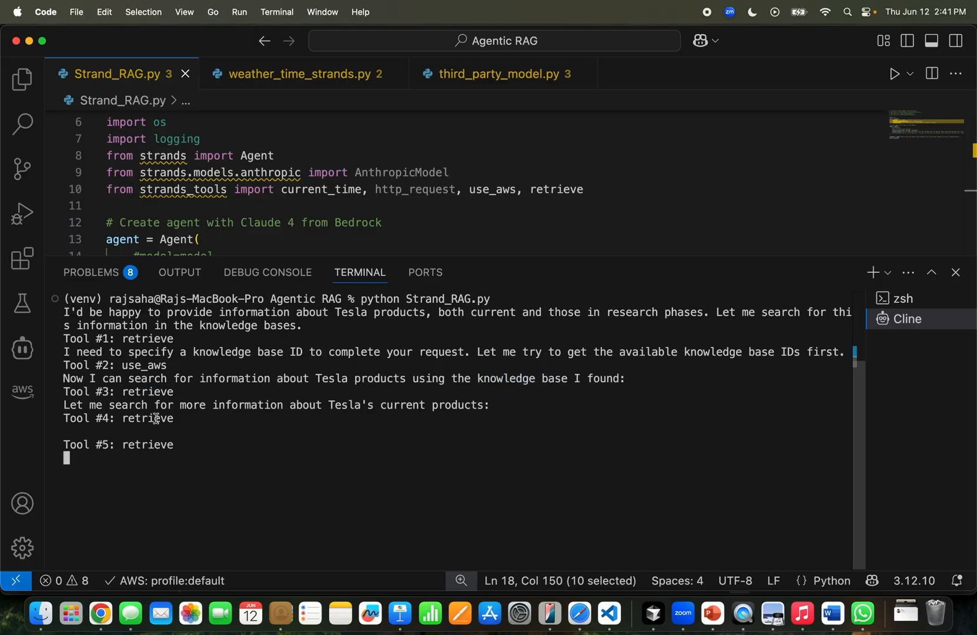
pyautogui.doubleClick(147, 419)
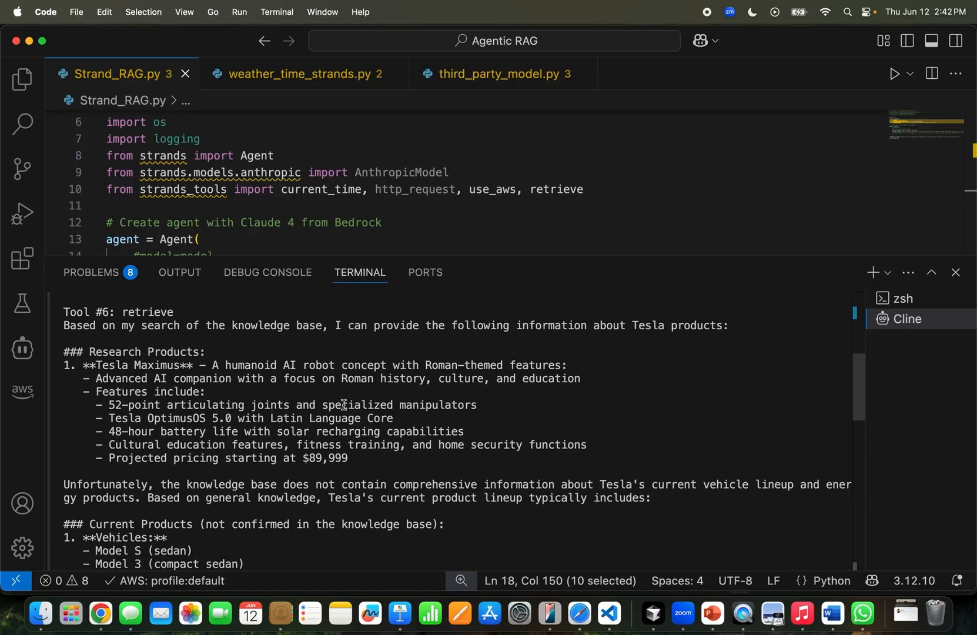
pyautogui.moveTo(155, 327)
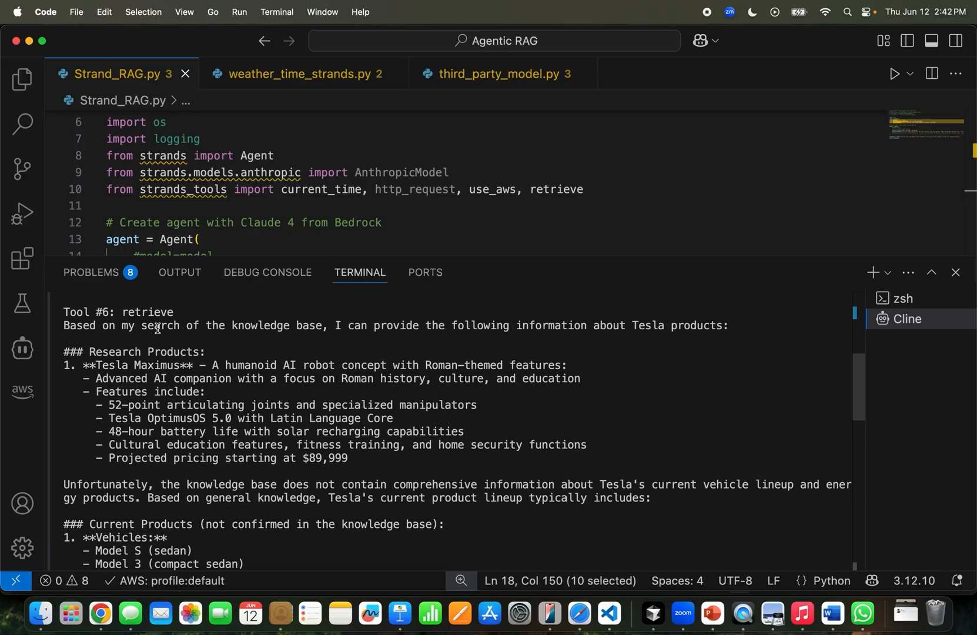
pyautogui.moveTo(101, 326); pyautogui.dragTo(375, 326)
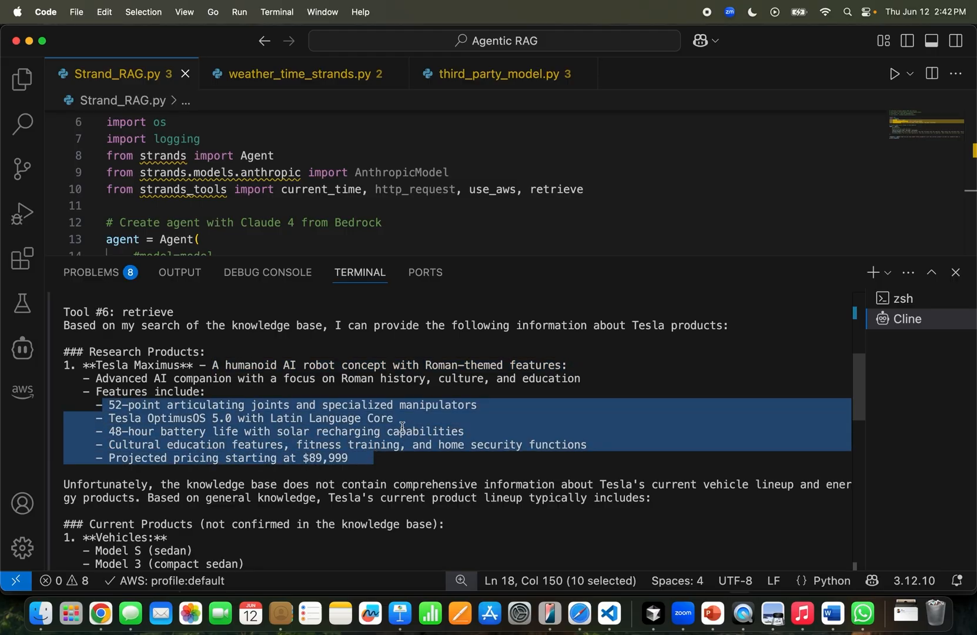
pyautogui.scroll(-3)
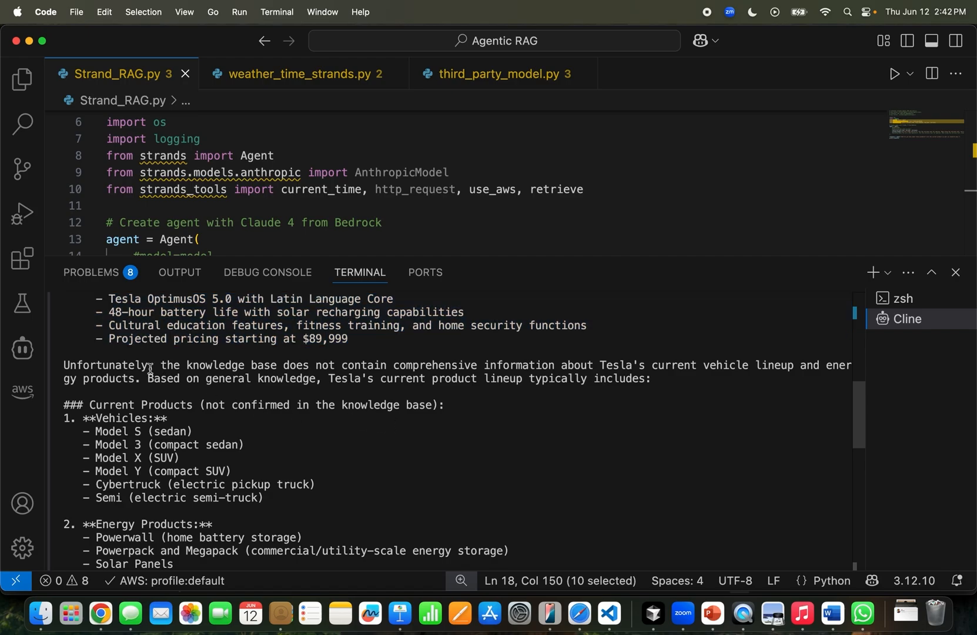
pyautogui.doubleClick(105, 366)
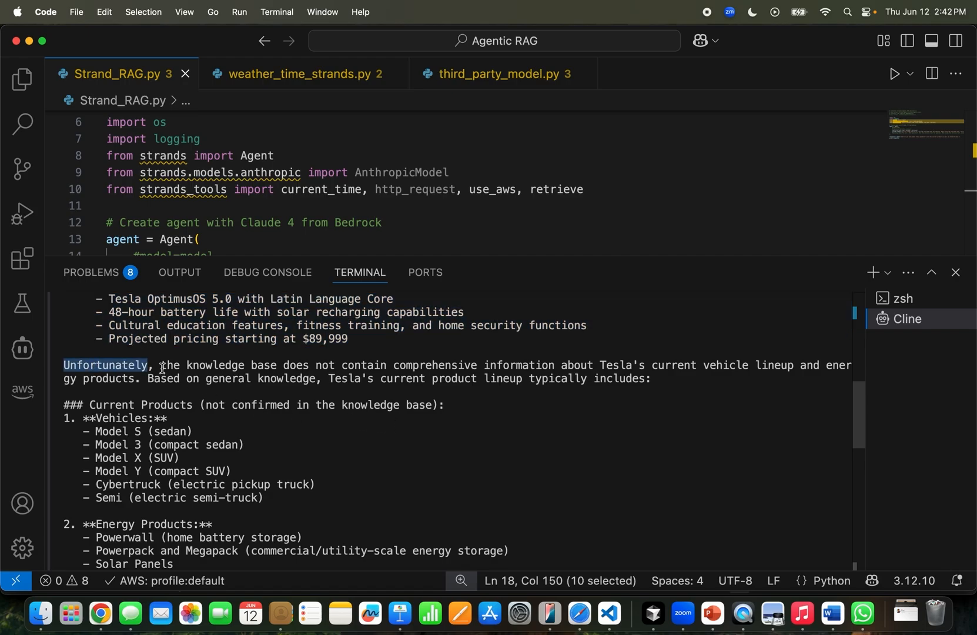
pyautogui.moveTo(160, 366); pyautogui.dragTo(444, 366)
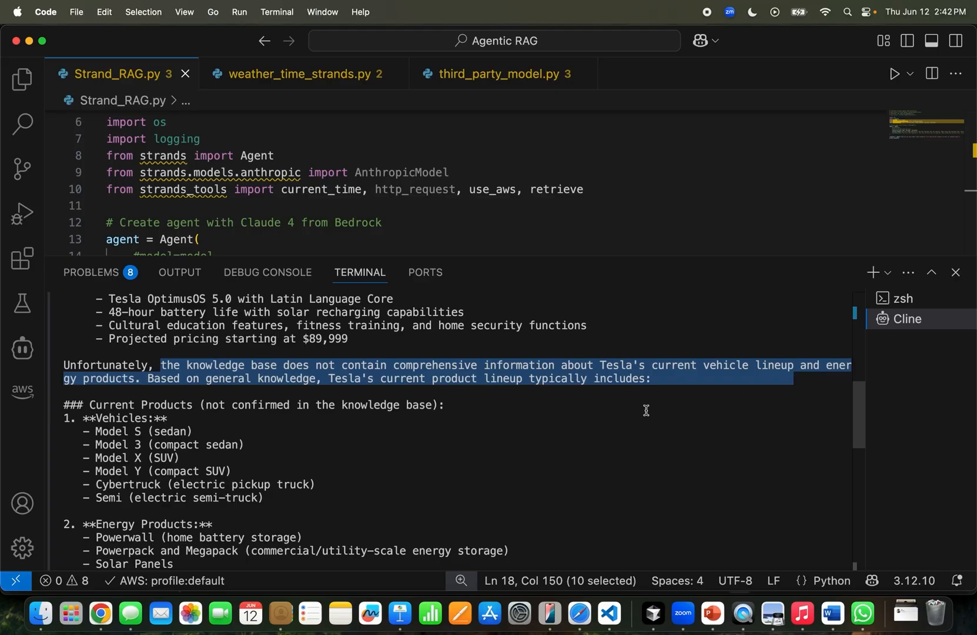
pyautogui.moveTo(604, 410)
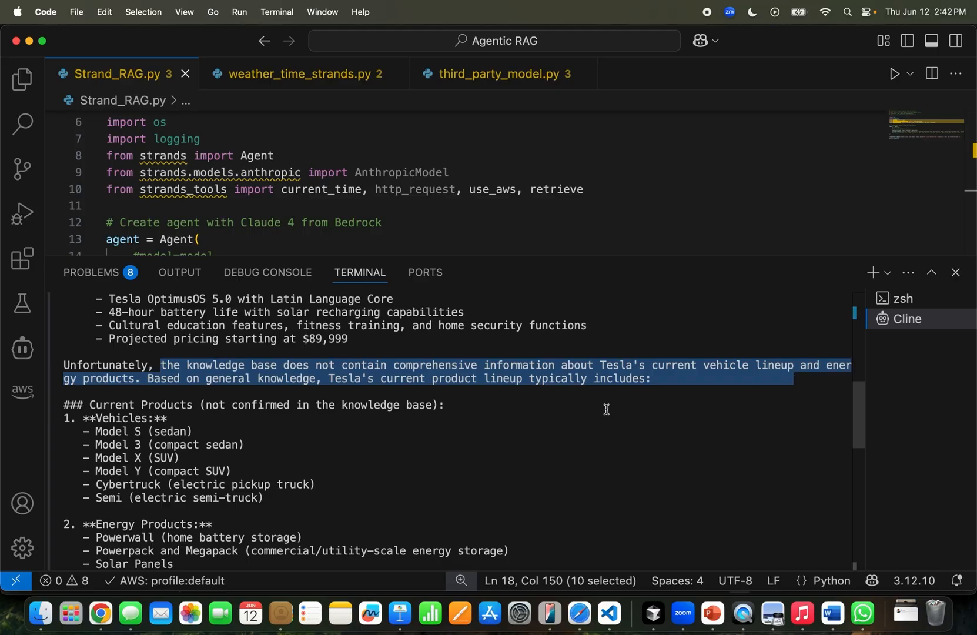